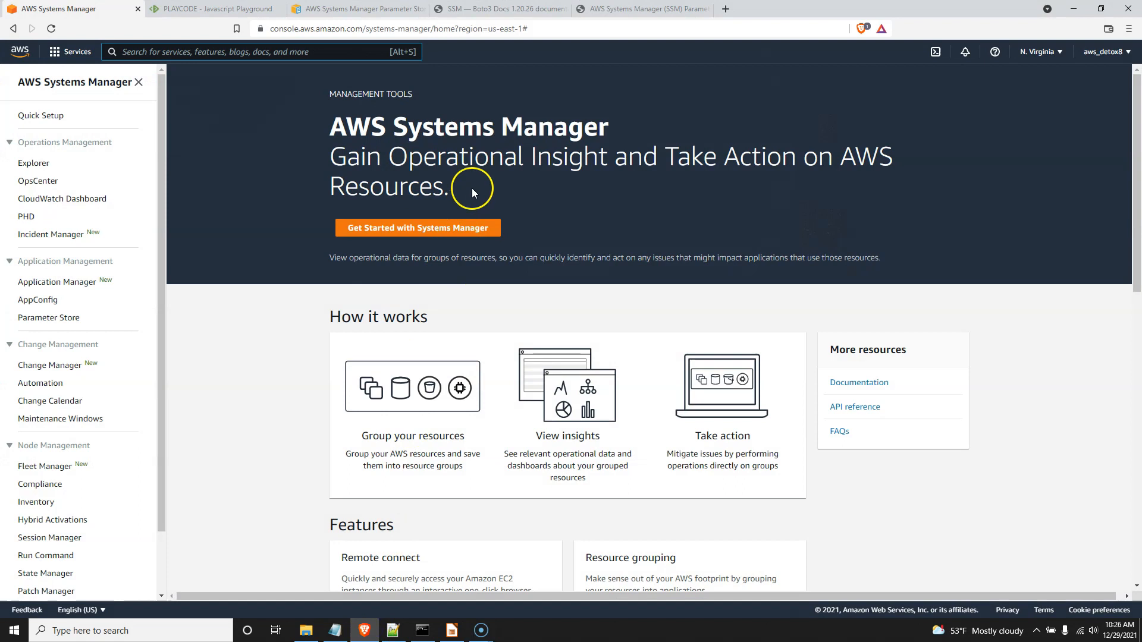
mouse_move(477, 188)
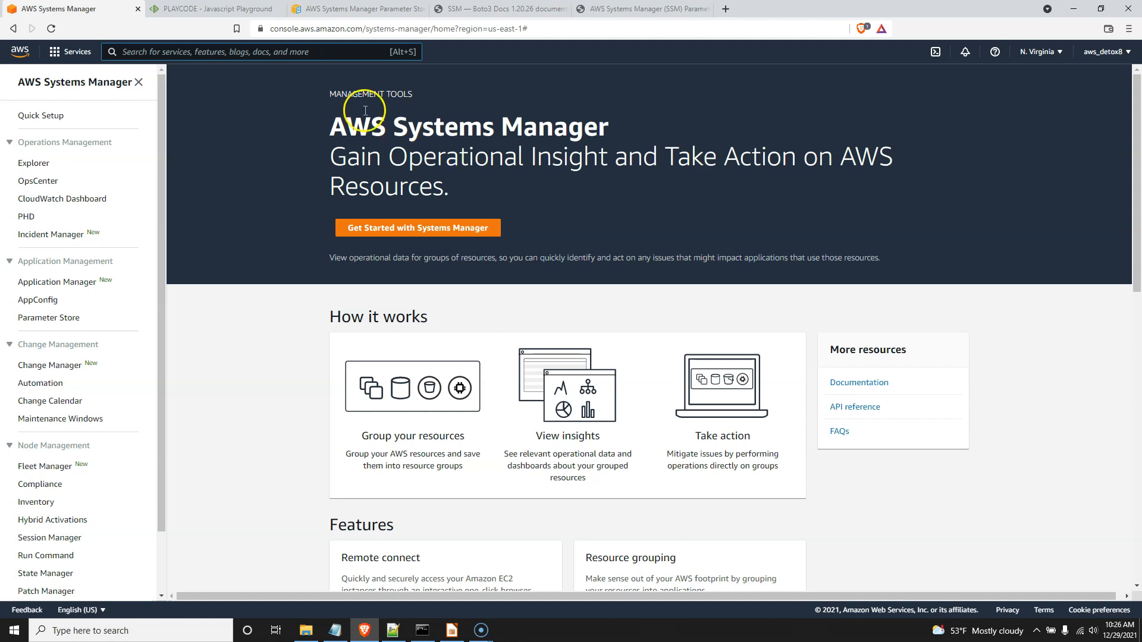
mouse_move(116, 594)
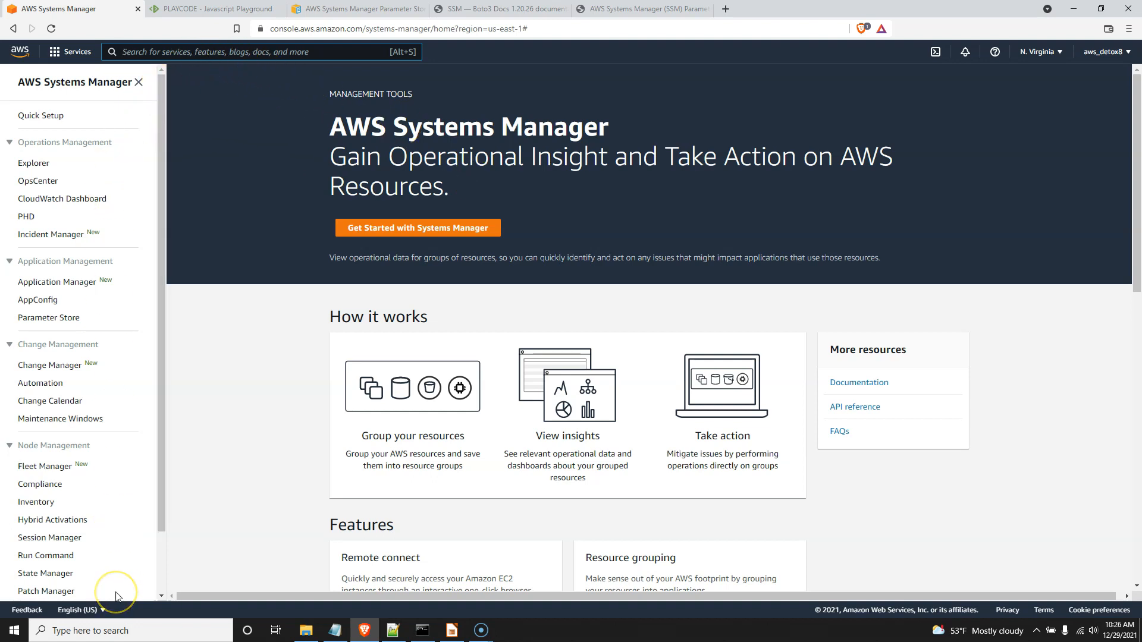
mouse_move(246, 405)
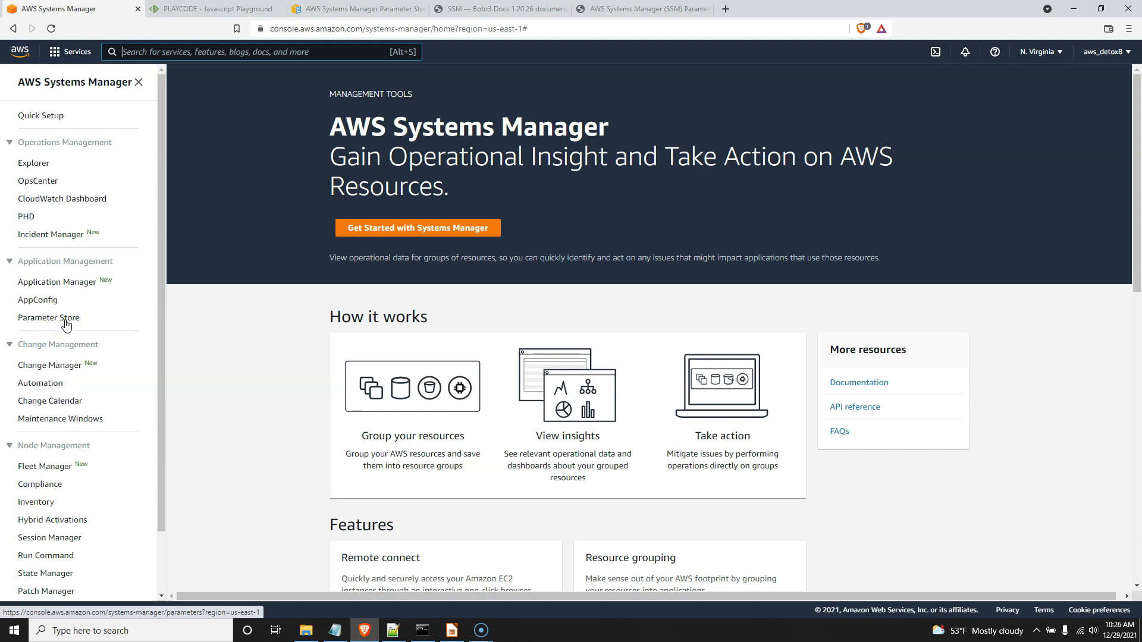
Go to Parameter Store in the Systems Manager navigation.
left_click(47, 318)
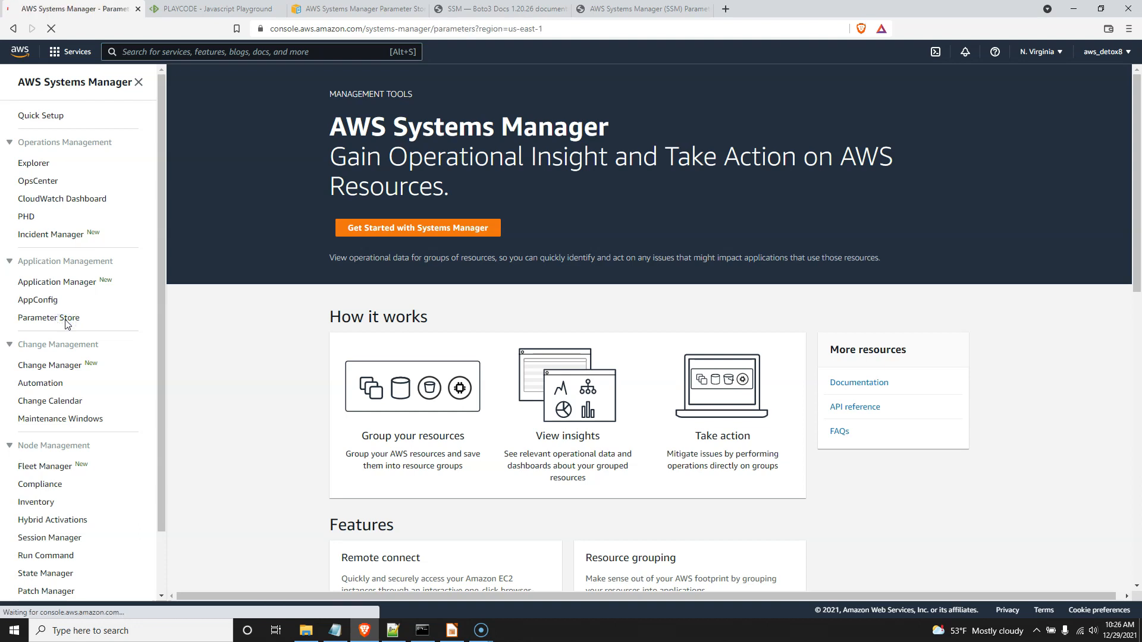
Start a new parameter named connection_identification.
left_click(48, 316)
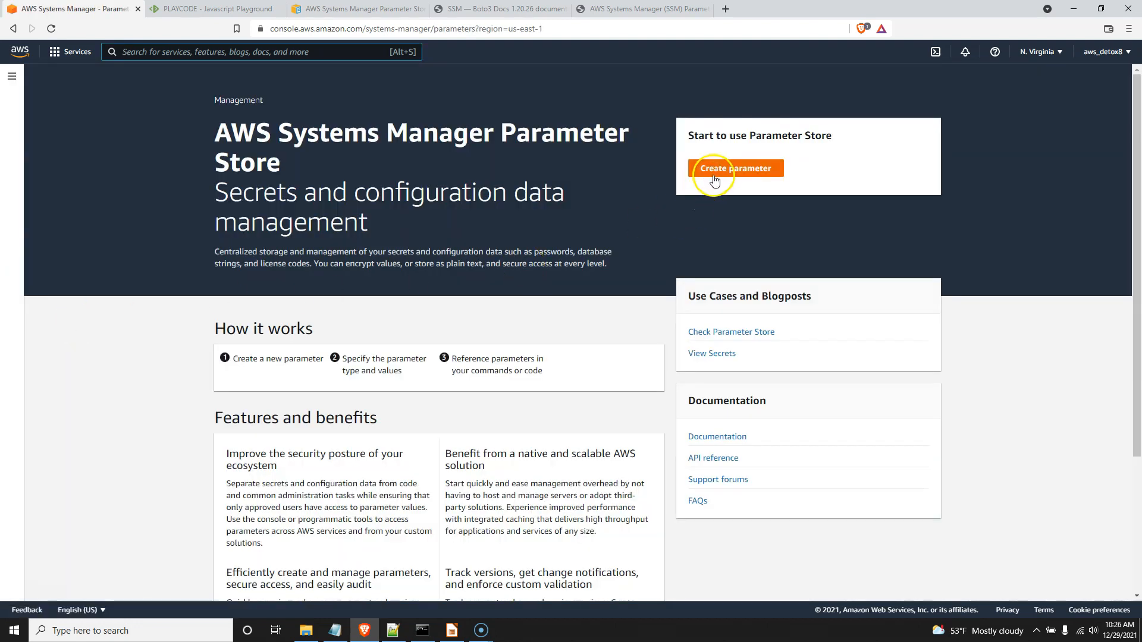
left_click(735, 168)
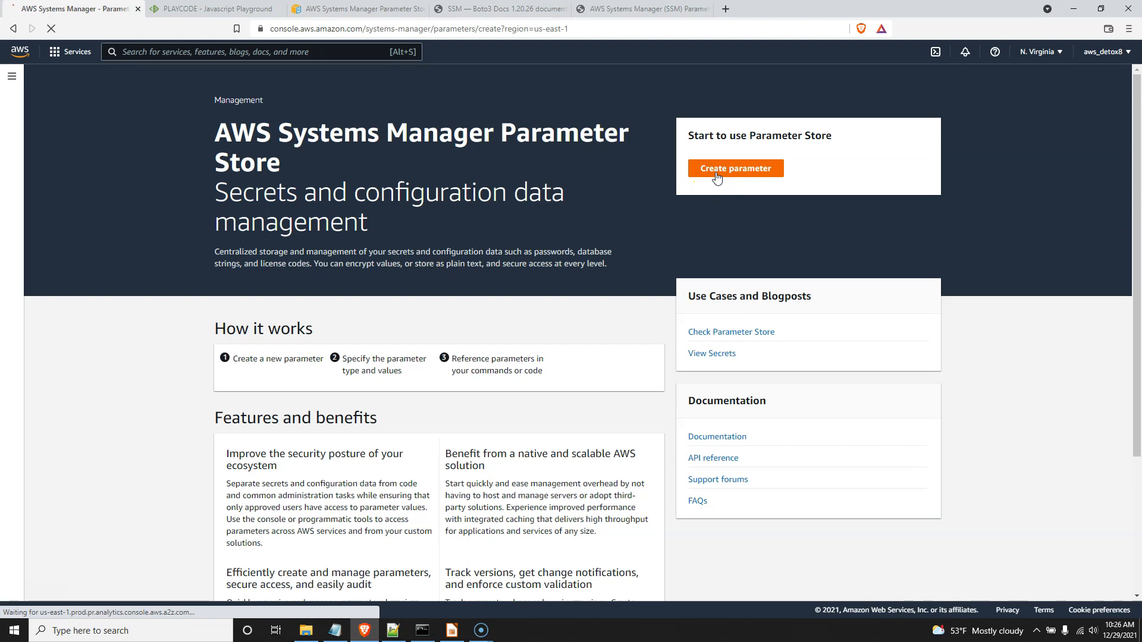
left_click(735, 168)
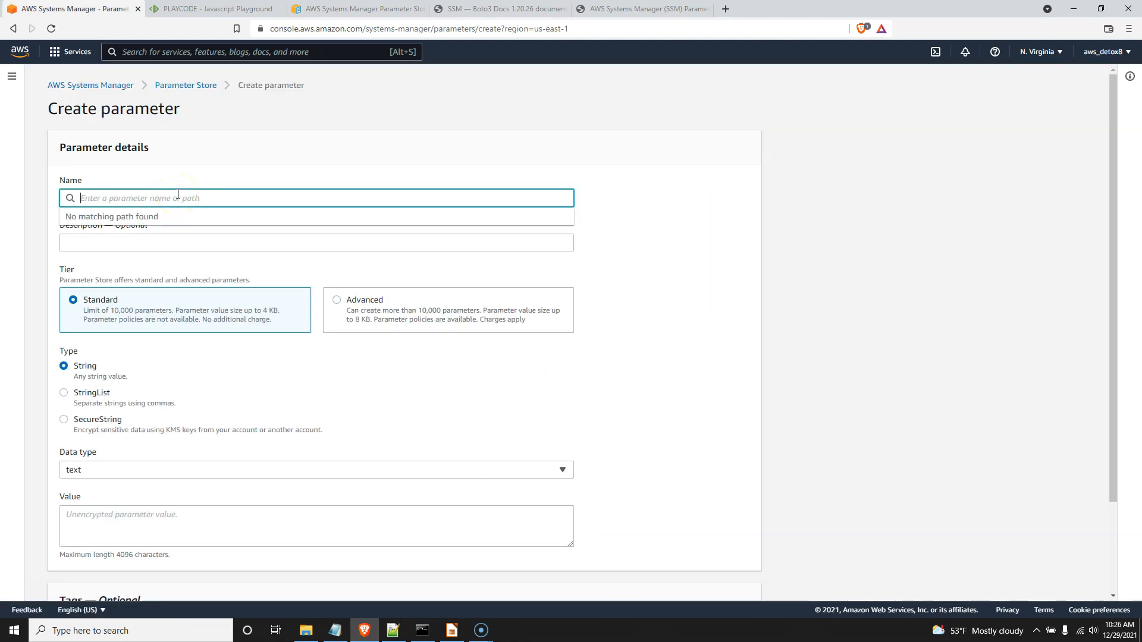
type("connec")
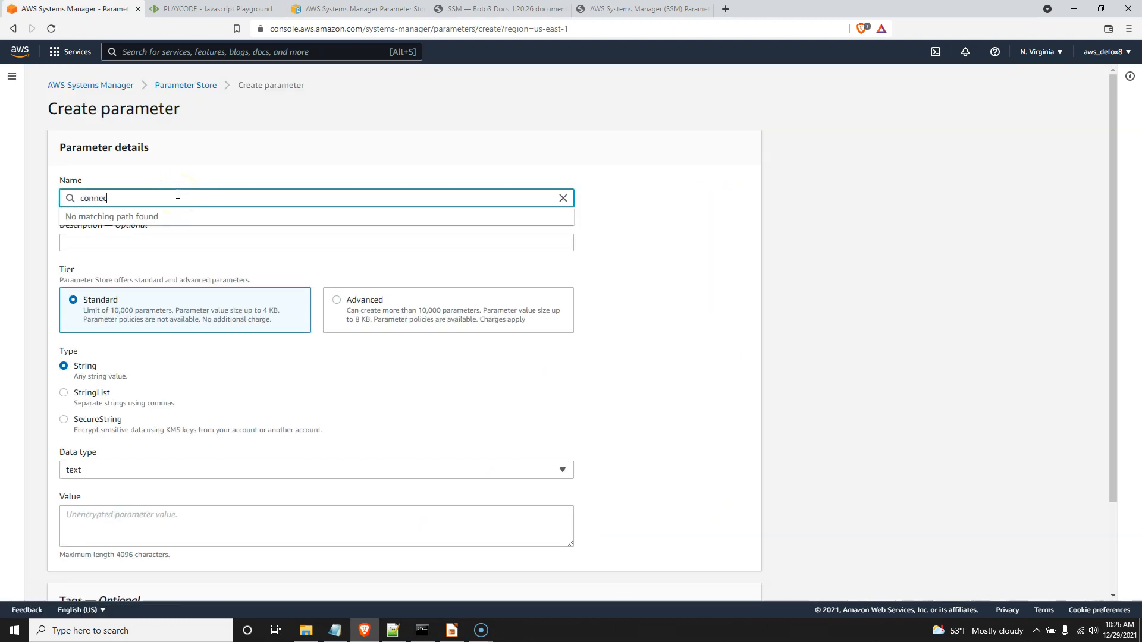
type("tion_")
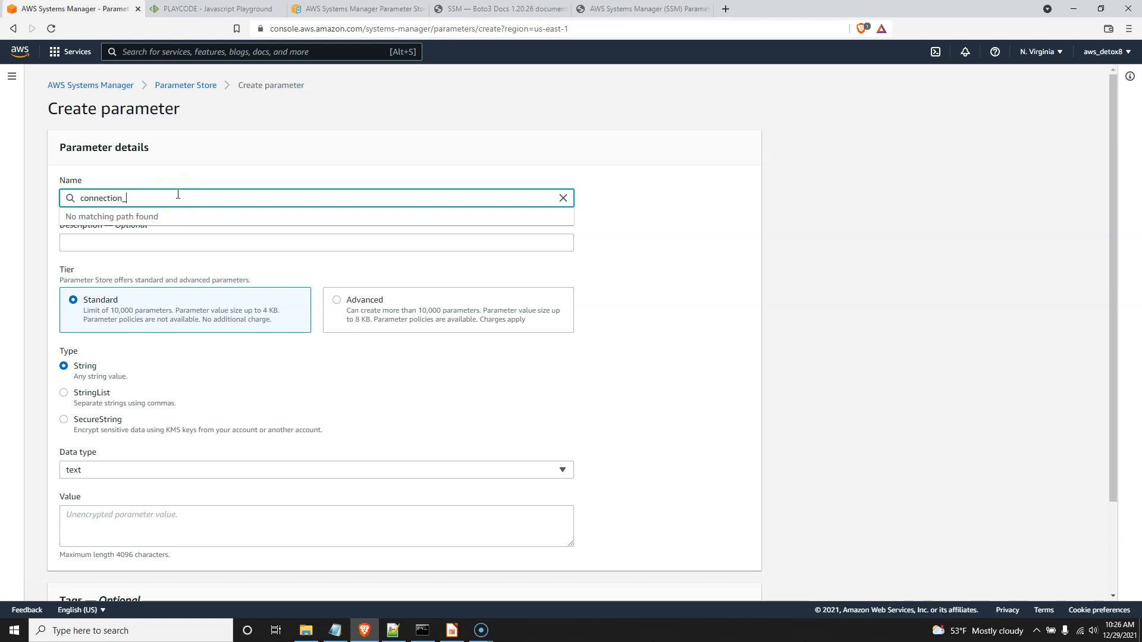
type("identification")
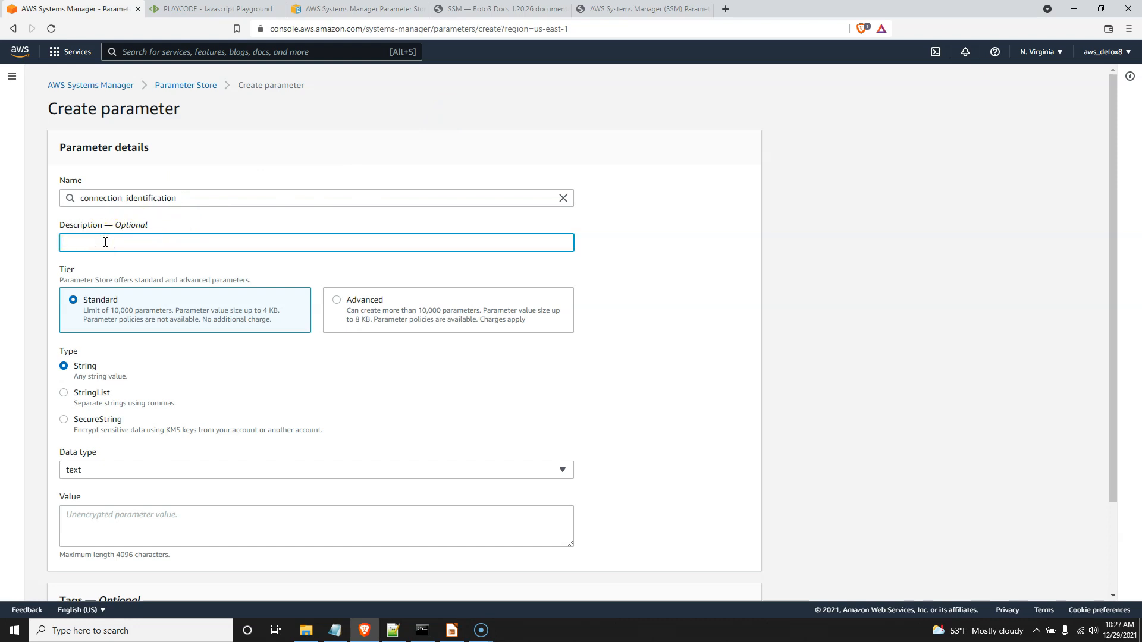
Describe it as storing the connection ID between our lambda functions.
type("to")
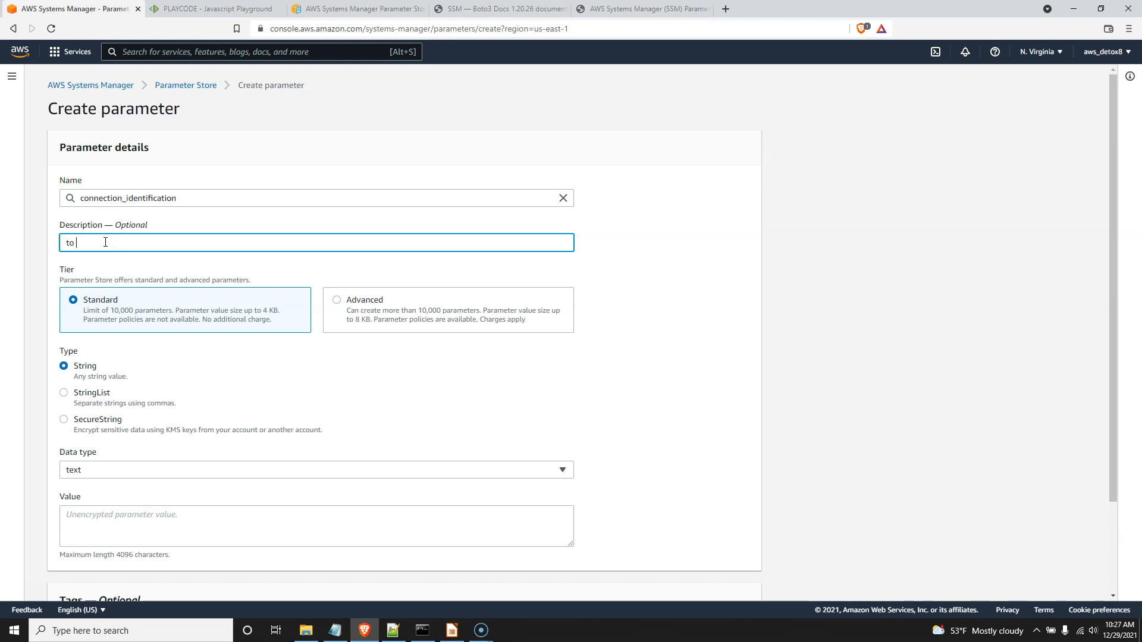
type("store our connection ID between")
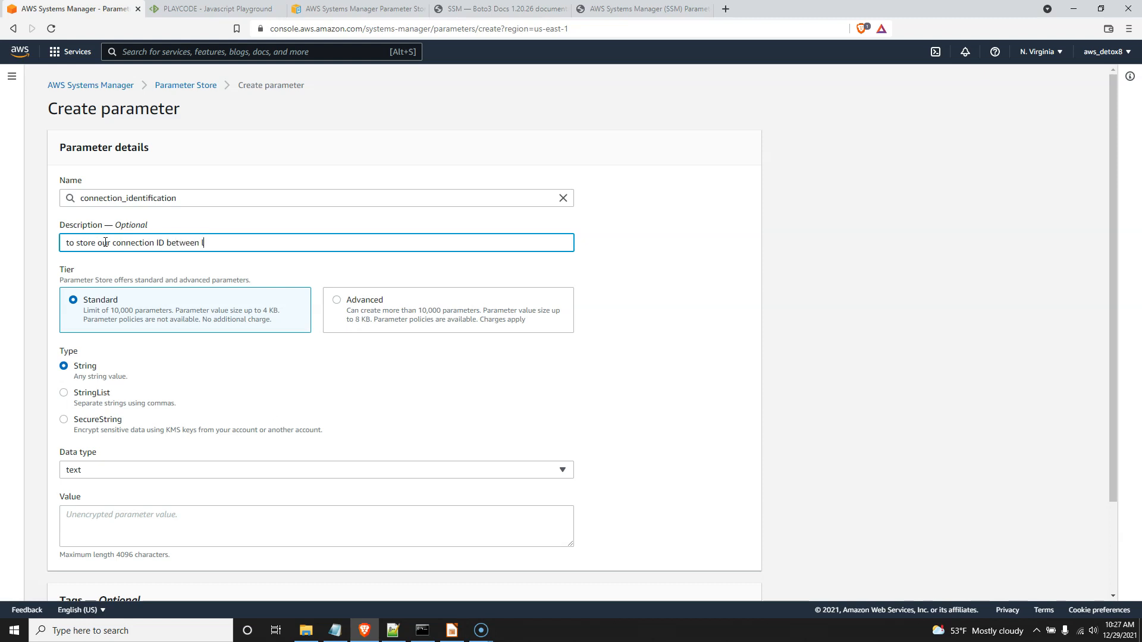
type("lambda")
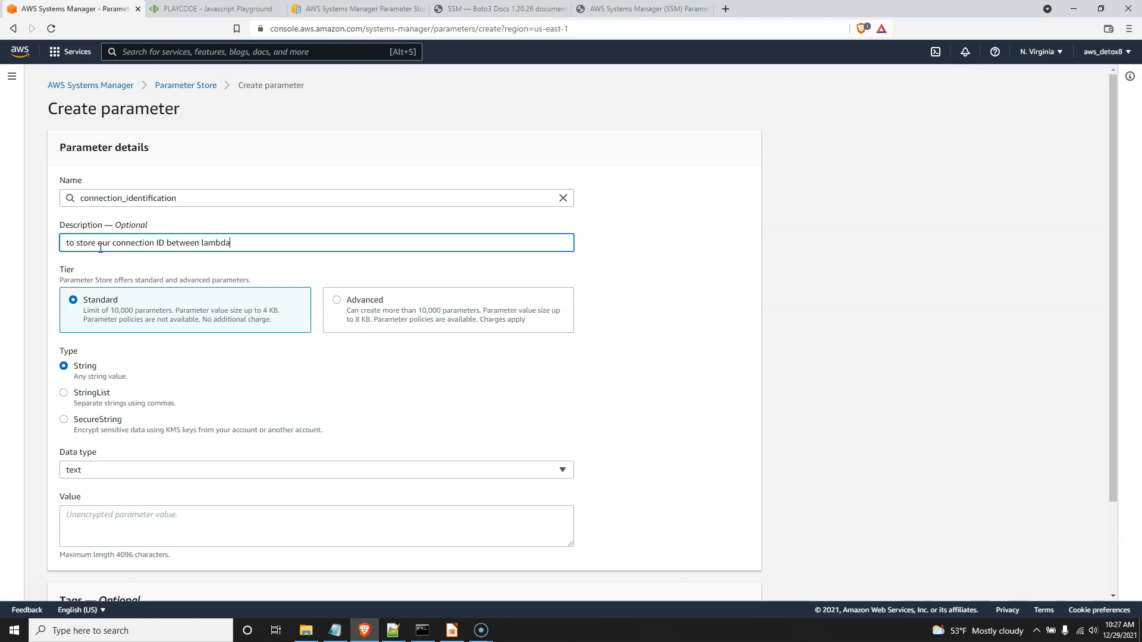
type("our")
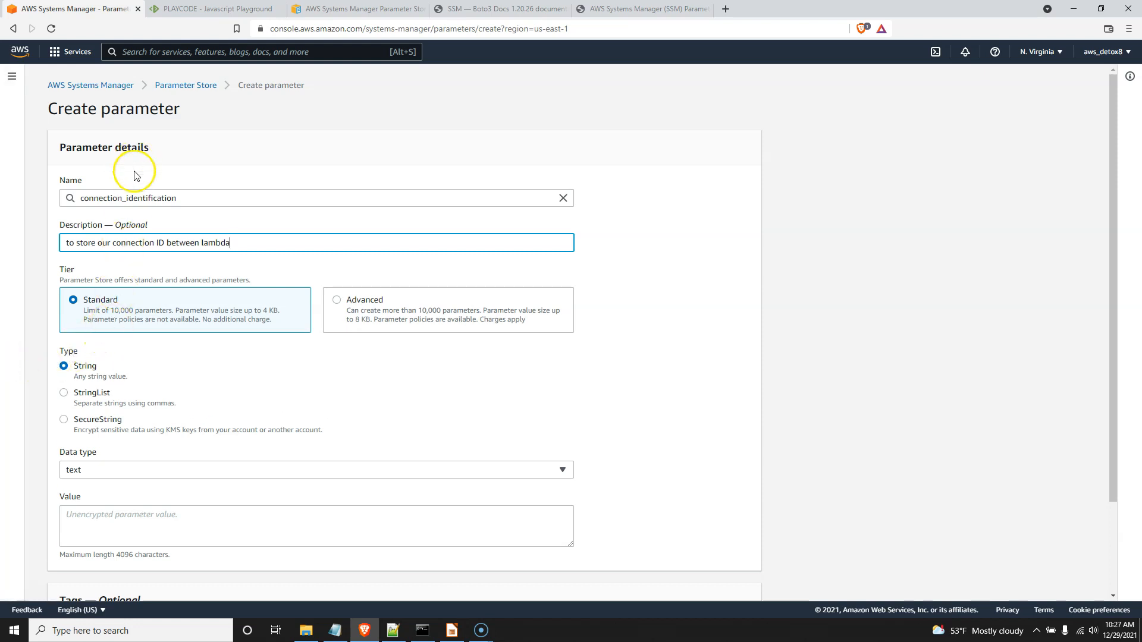
mouse_move(140, 202)
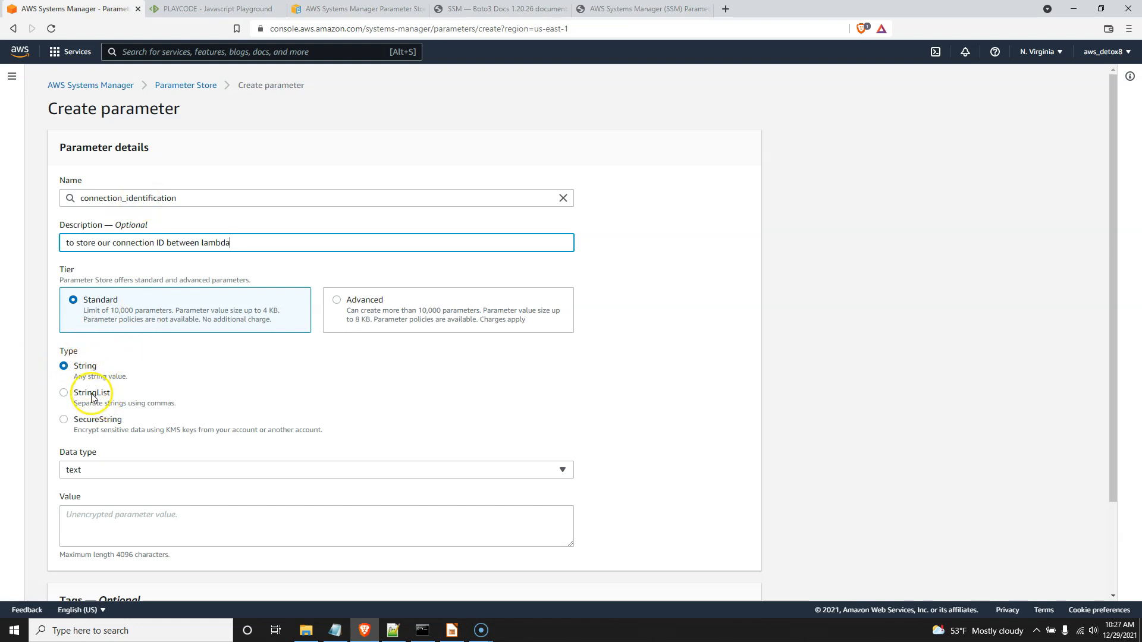
mouse_move(87, 468)
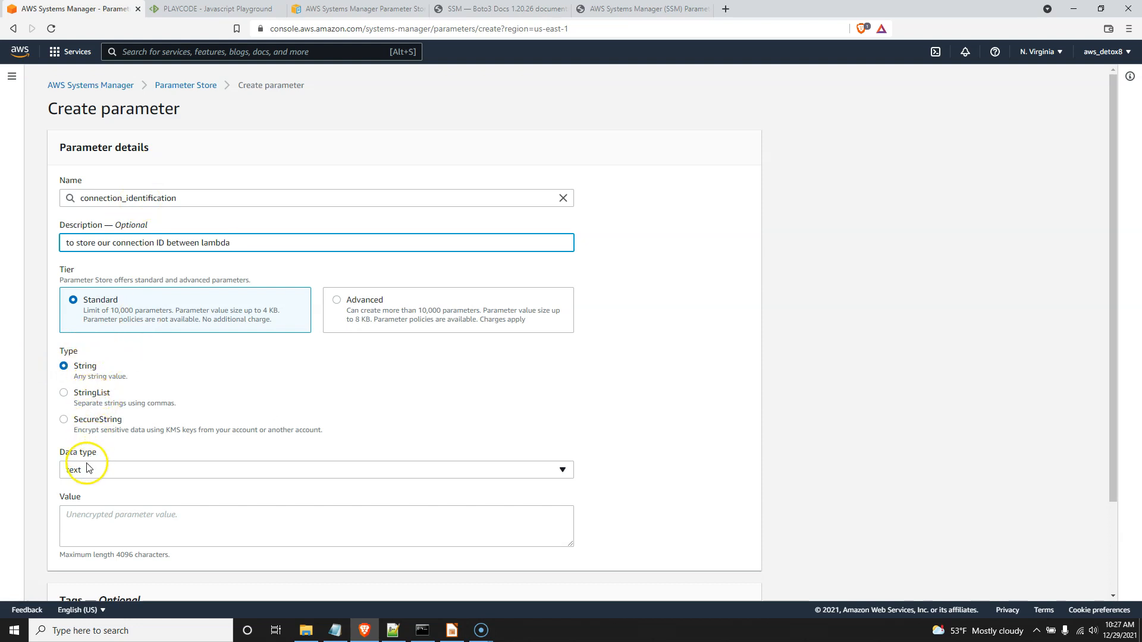
Keep Standard/String type and enter placeholder value xxxxxxxxxxxxxxxxx.
left_click(315, 525)
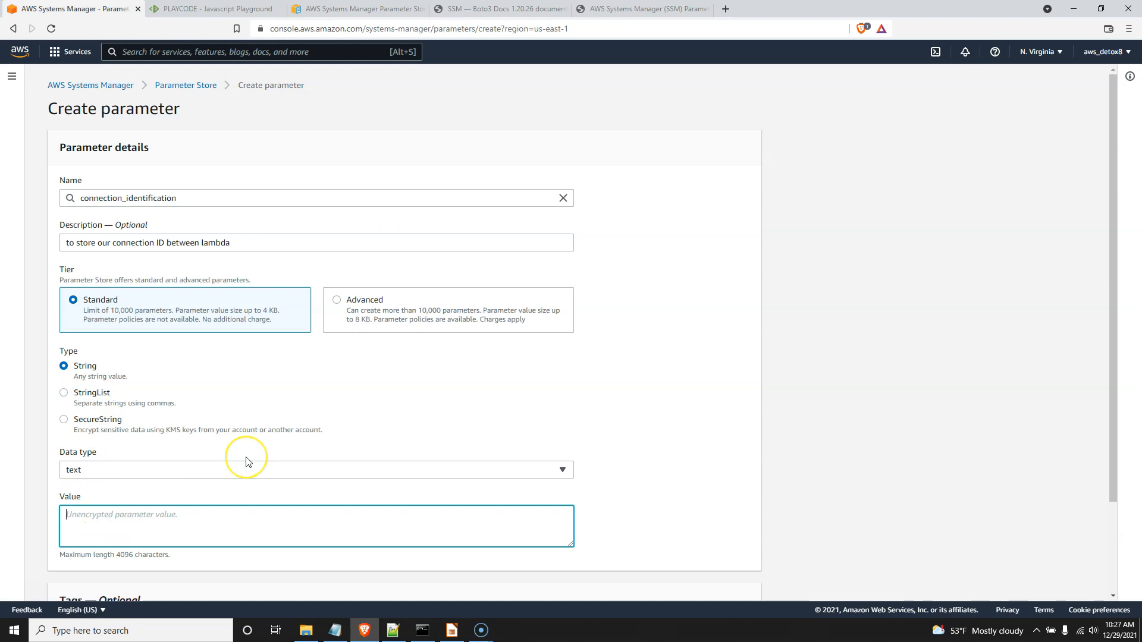
type("xxx")
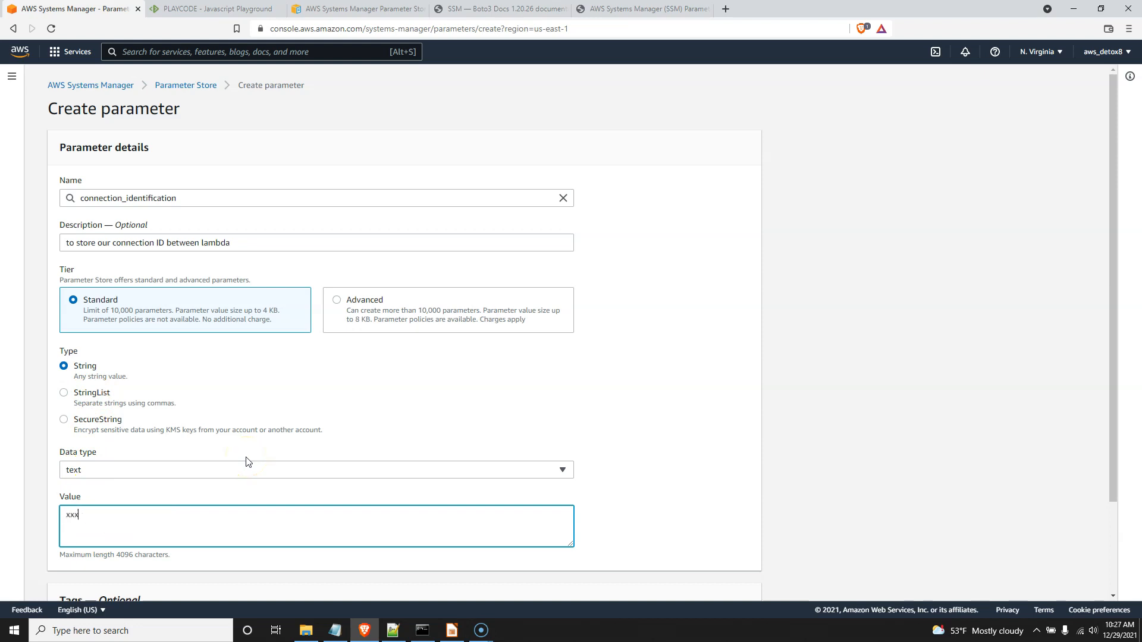
type("xxxxxxxxxxxxxx")
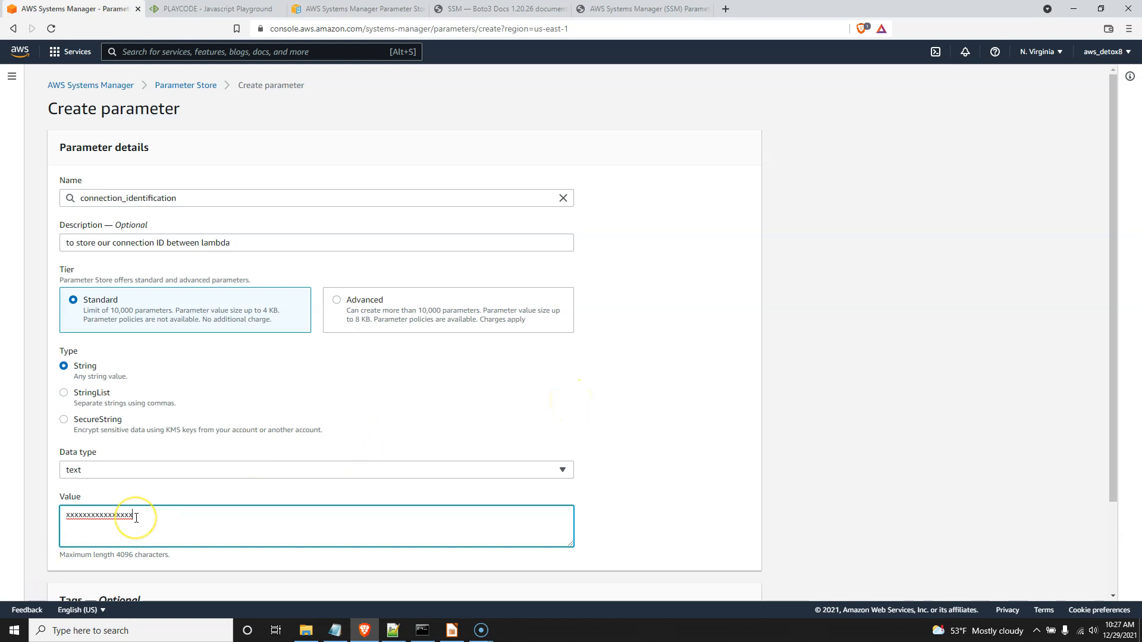
scroll("down", 3)
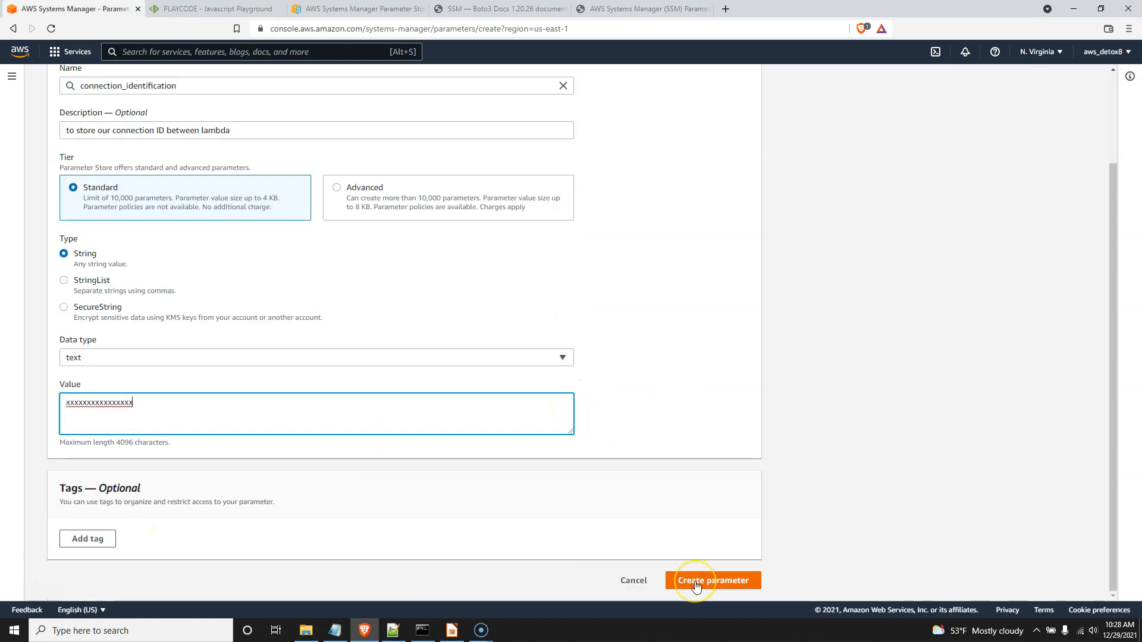
Copy the parameter name, then create the connection_identification parameter.
scroll("up", 3)
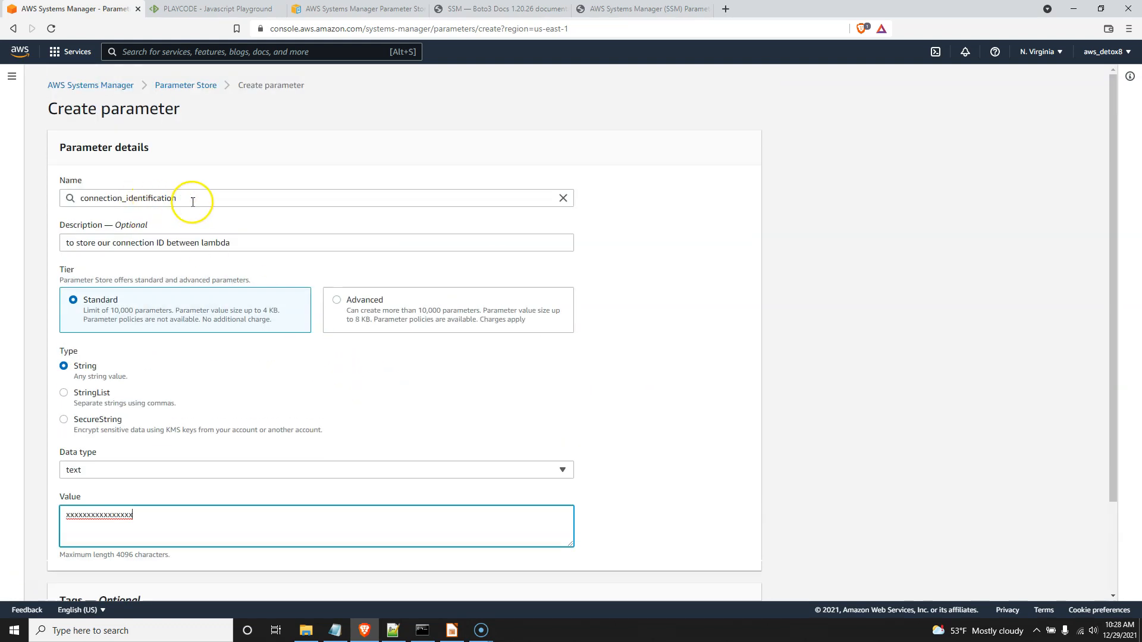
right_click(128, 197)
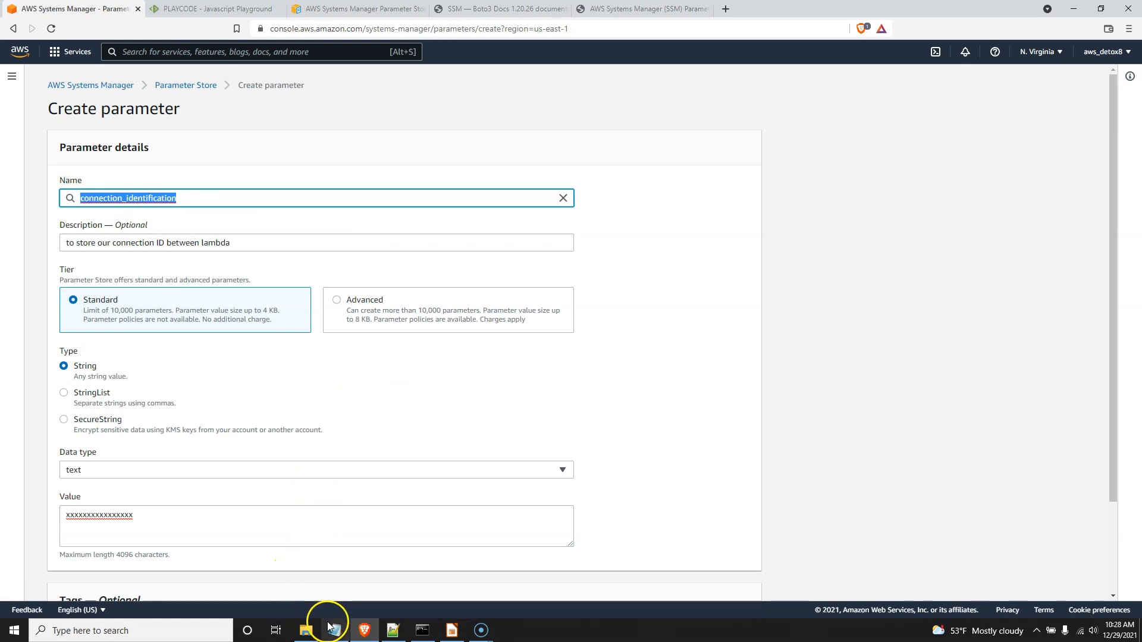
left_click(326, 631)
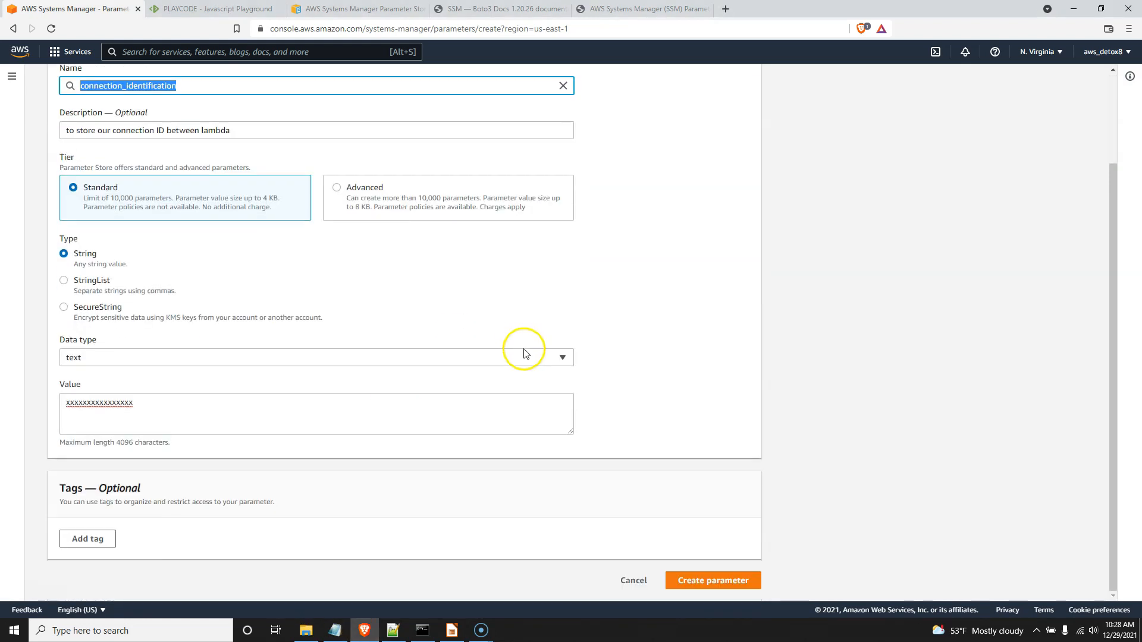
left_click(712, 580)
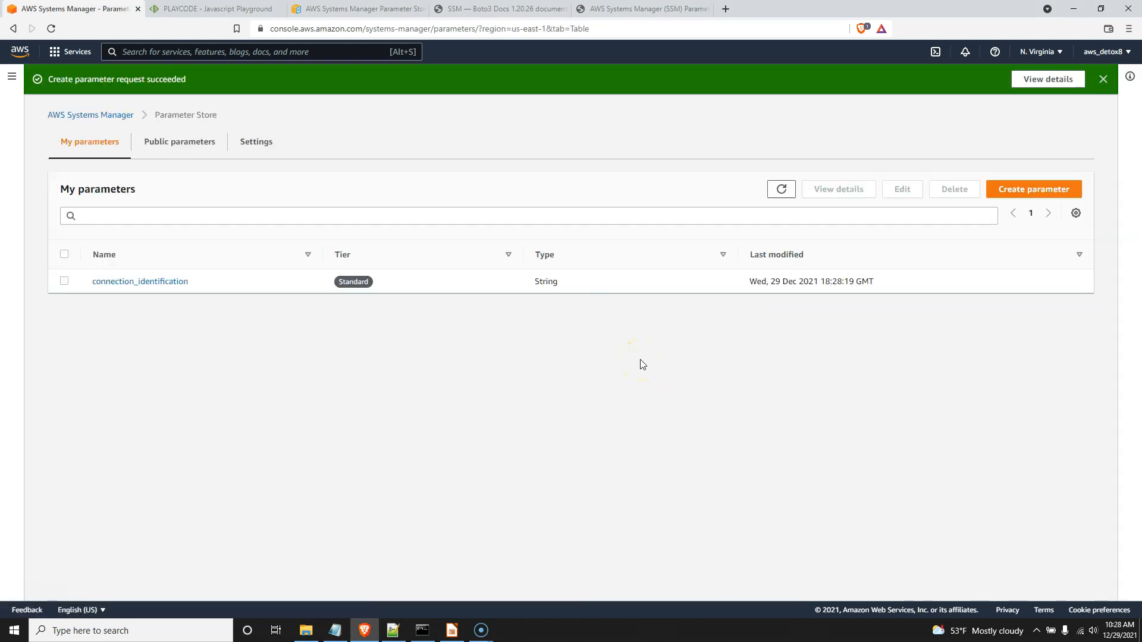
mouse_move(604, 277)
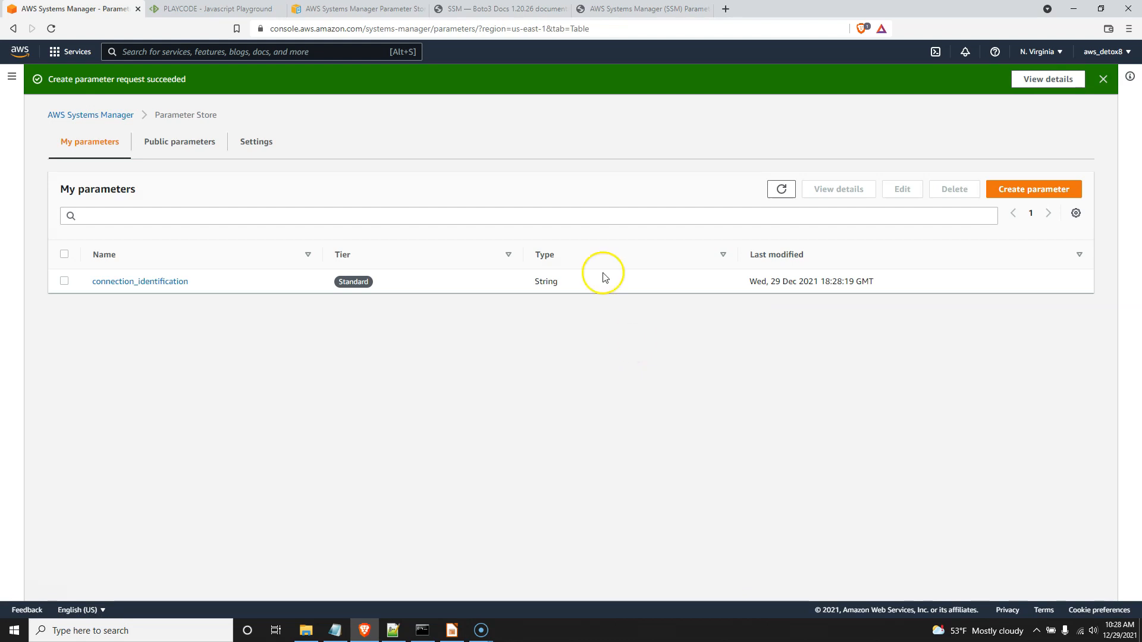
mouse_move(384, 114)
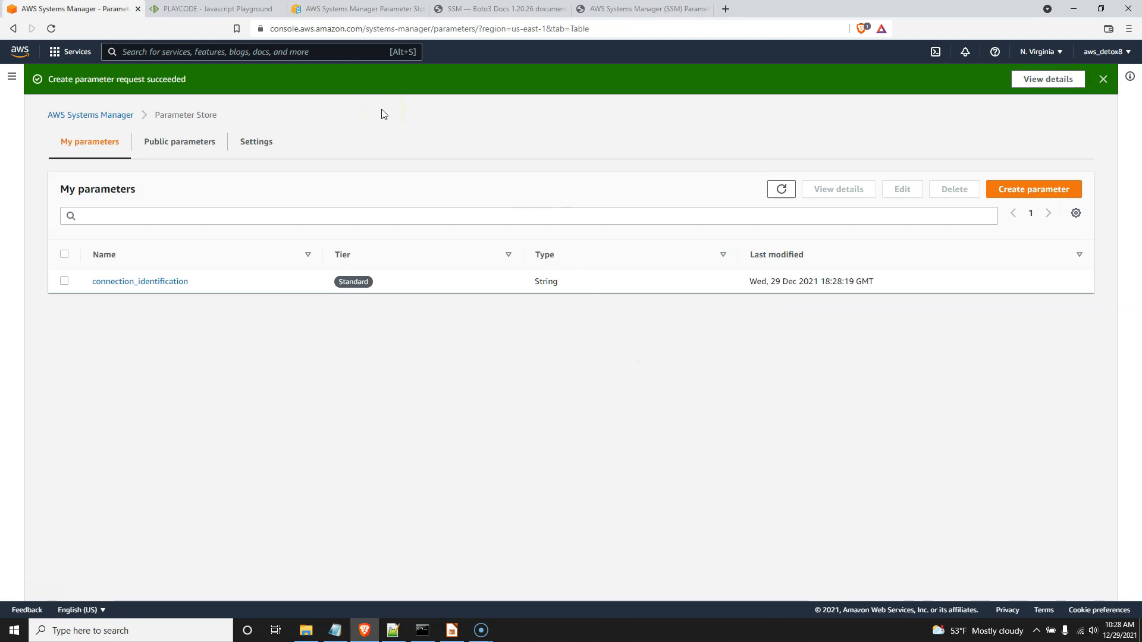
Duplicate the Parameter Store browser tab.
right_click(57, 9)
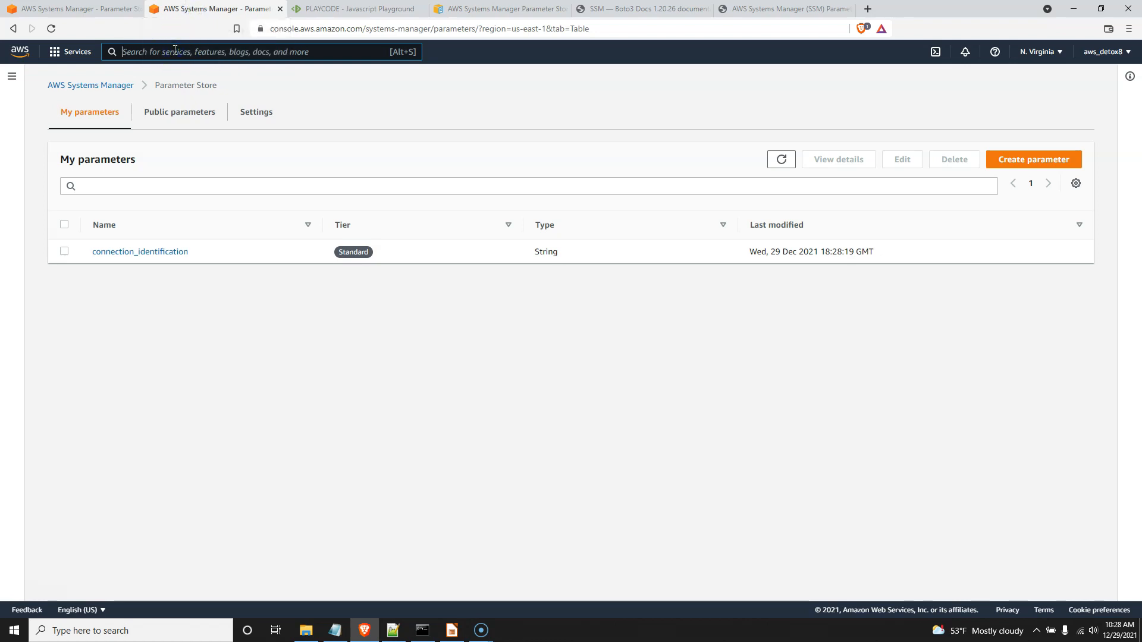
Search for the Lambda service and start creating a new function.
type("lambda")
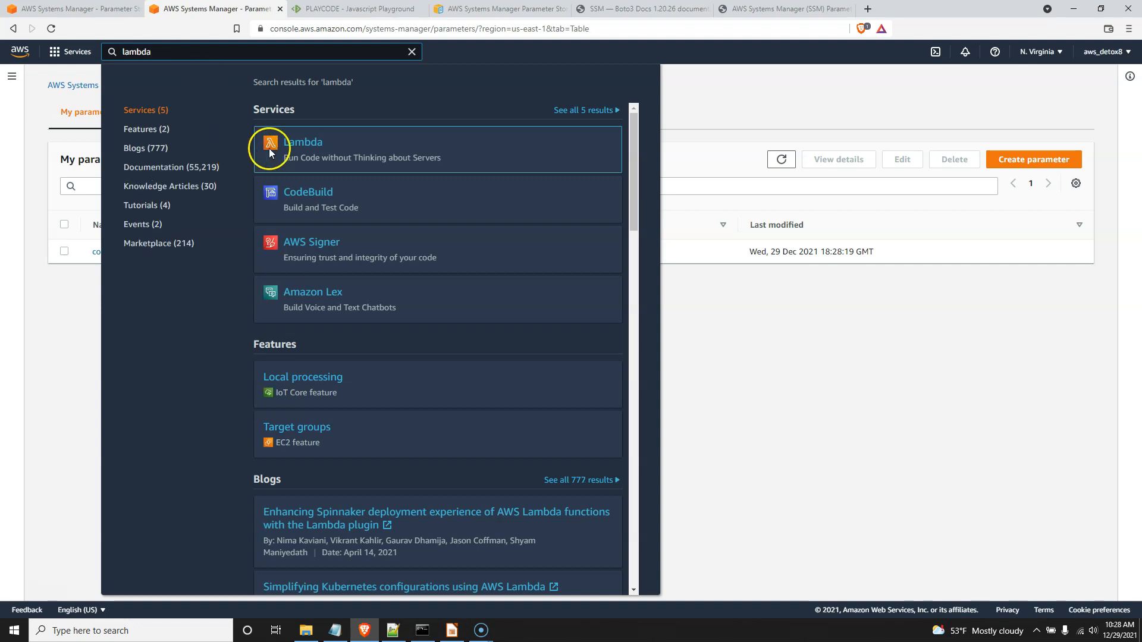
mouse_move(303, 145)
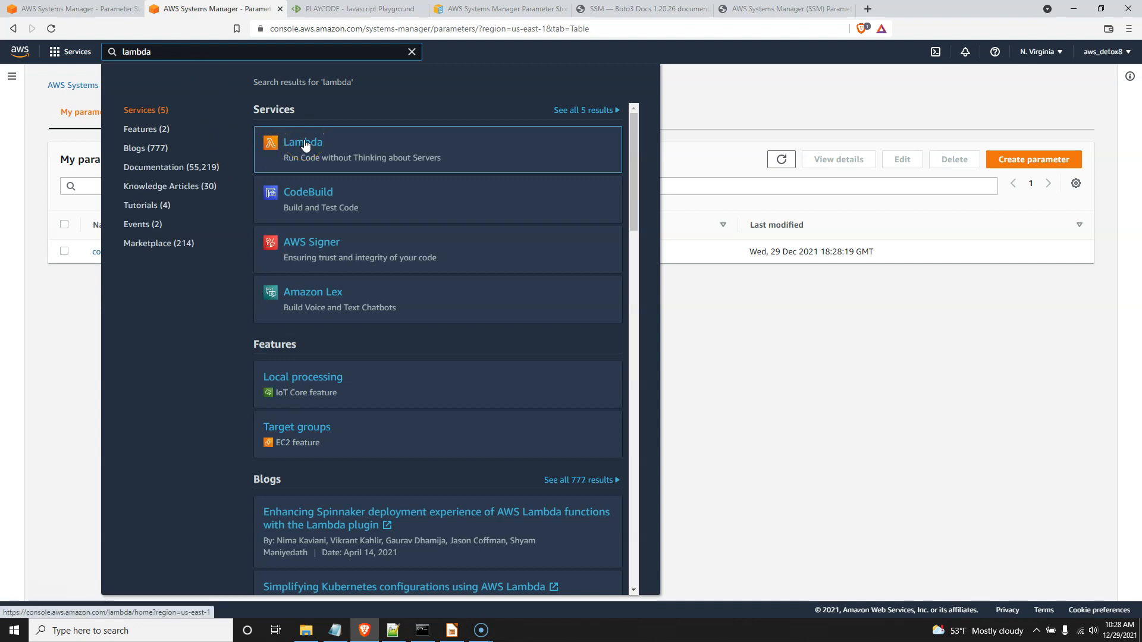
left_click(302, 150)
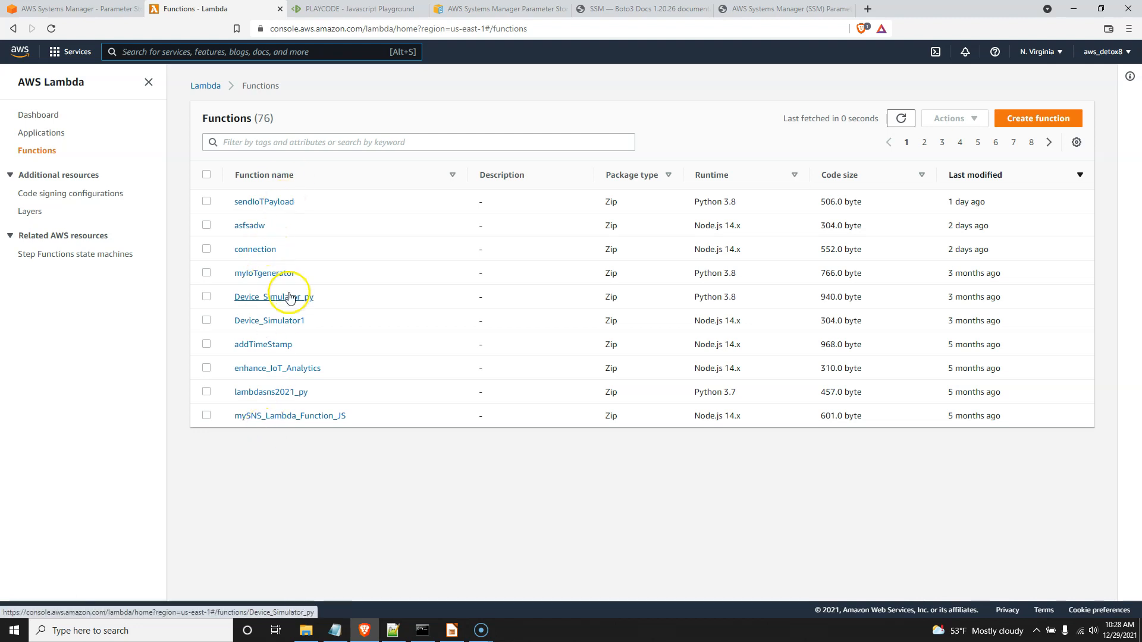
mouse_move(496, 263)
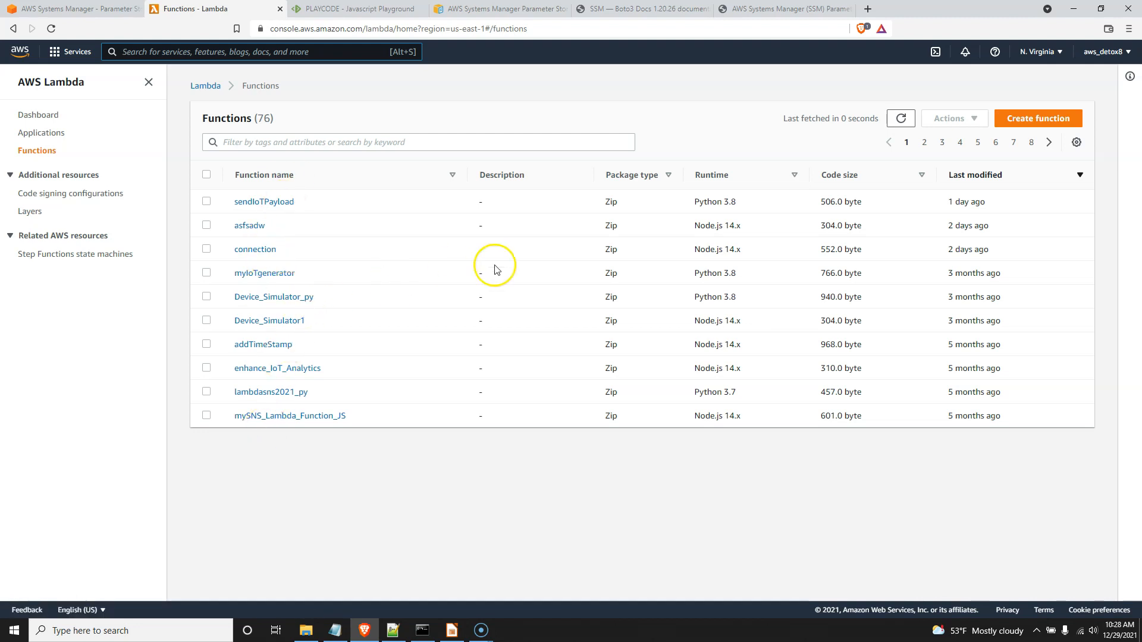
mouse_move(1037, 118)
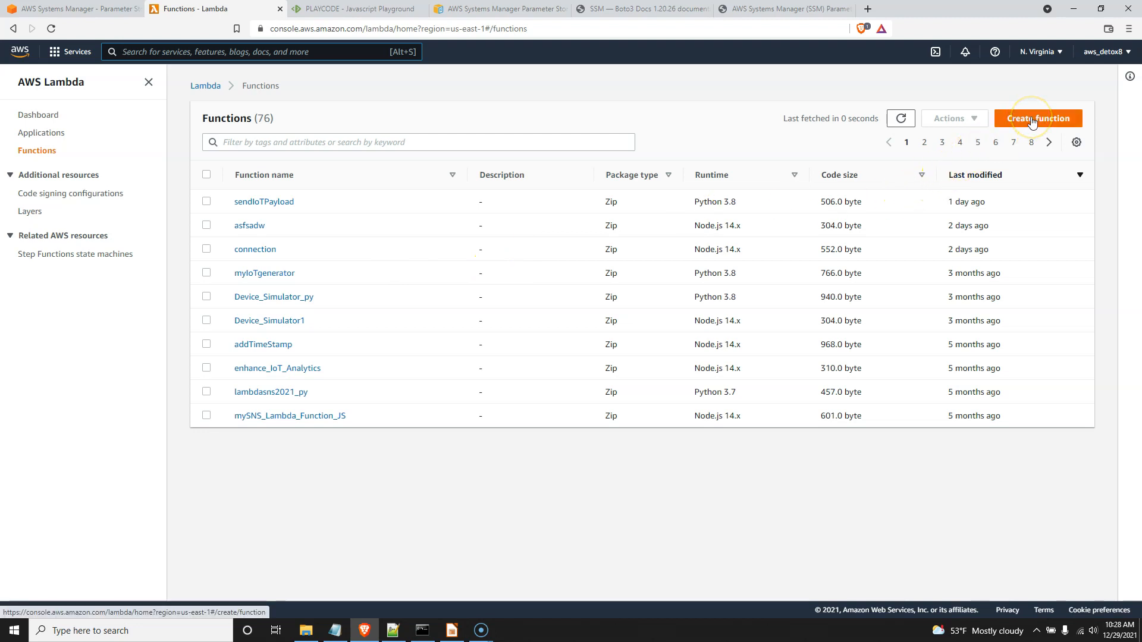
left_click(1037, 118)
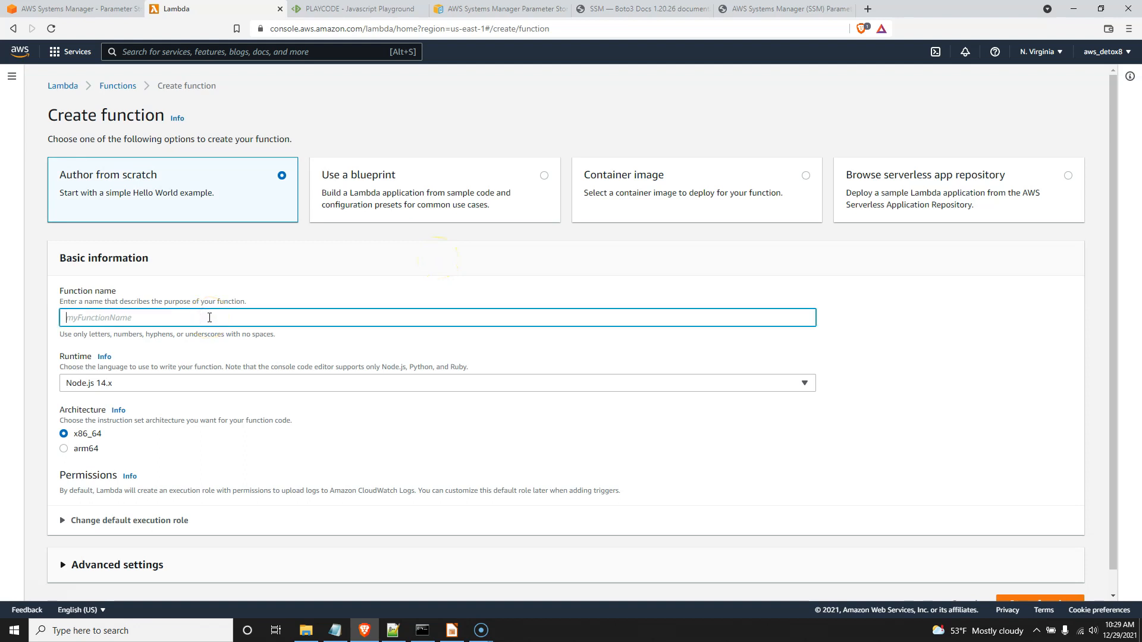
Create the Node.js 14.x function connectionImproved and switch to Notepad++.
type("connectio")
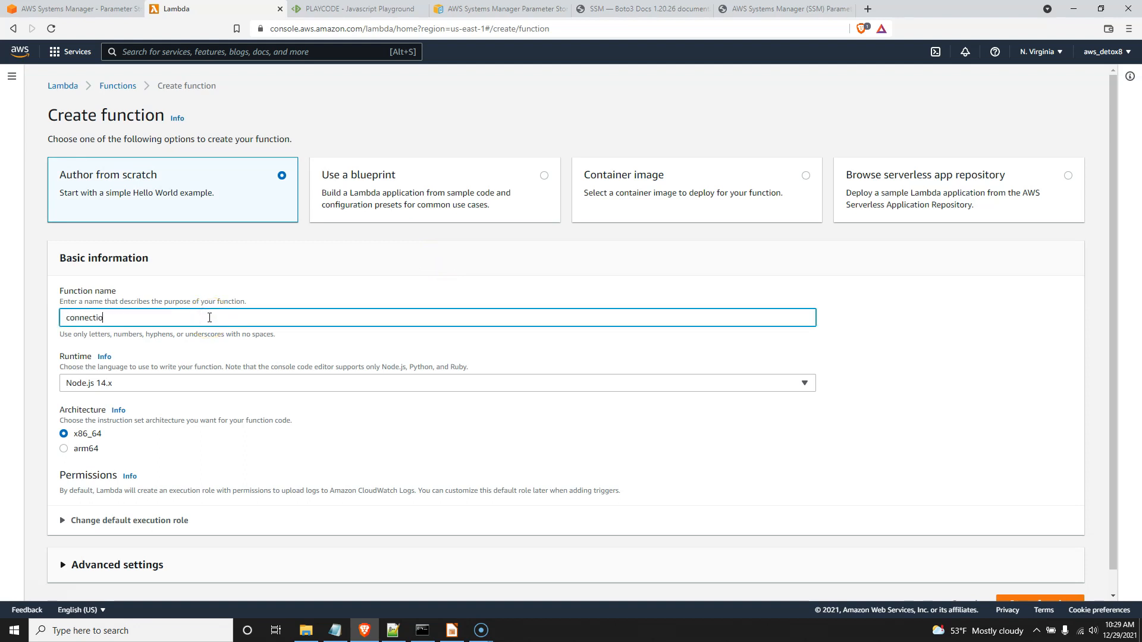
type("nImproved")
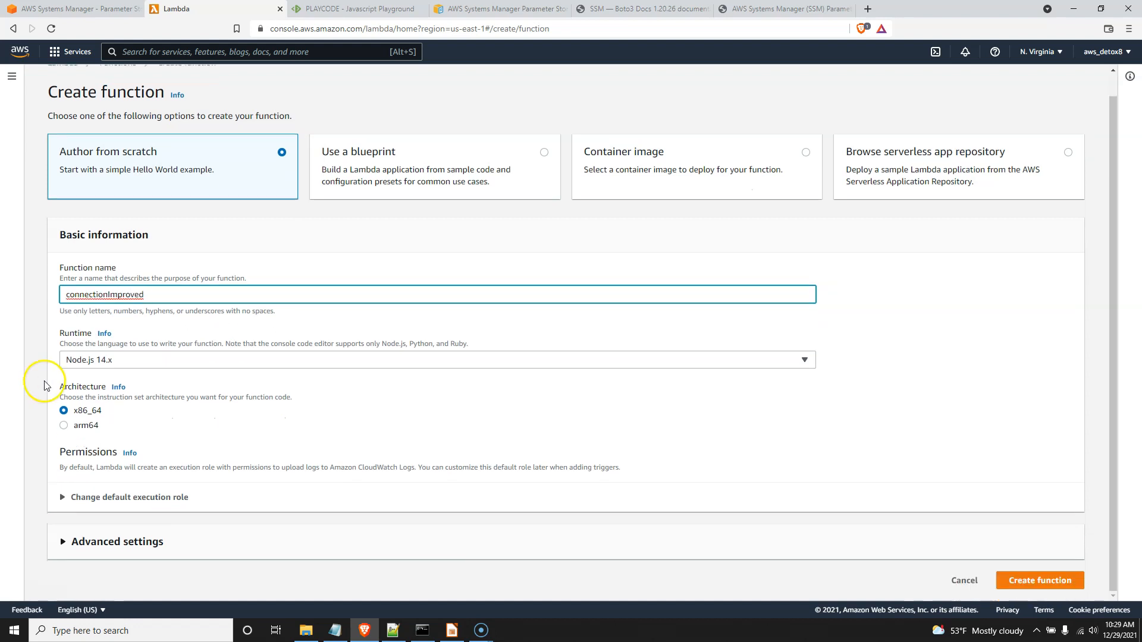
left_click(1039, 581)
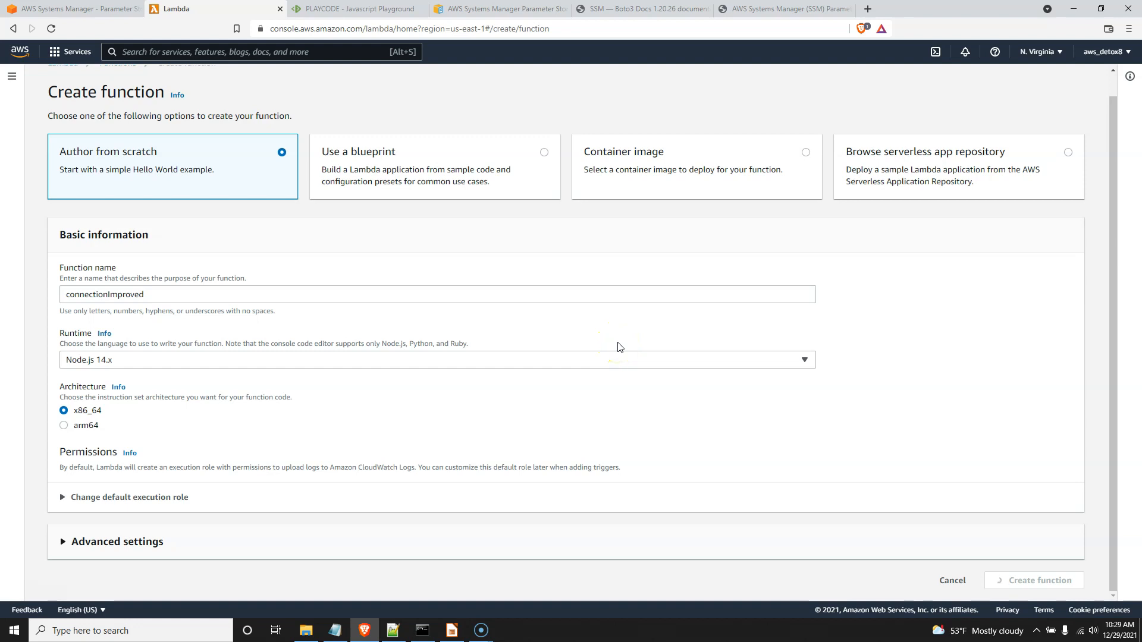
left_click(392, 631)
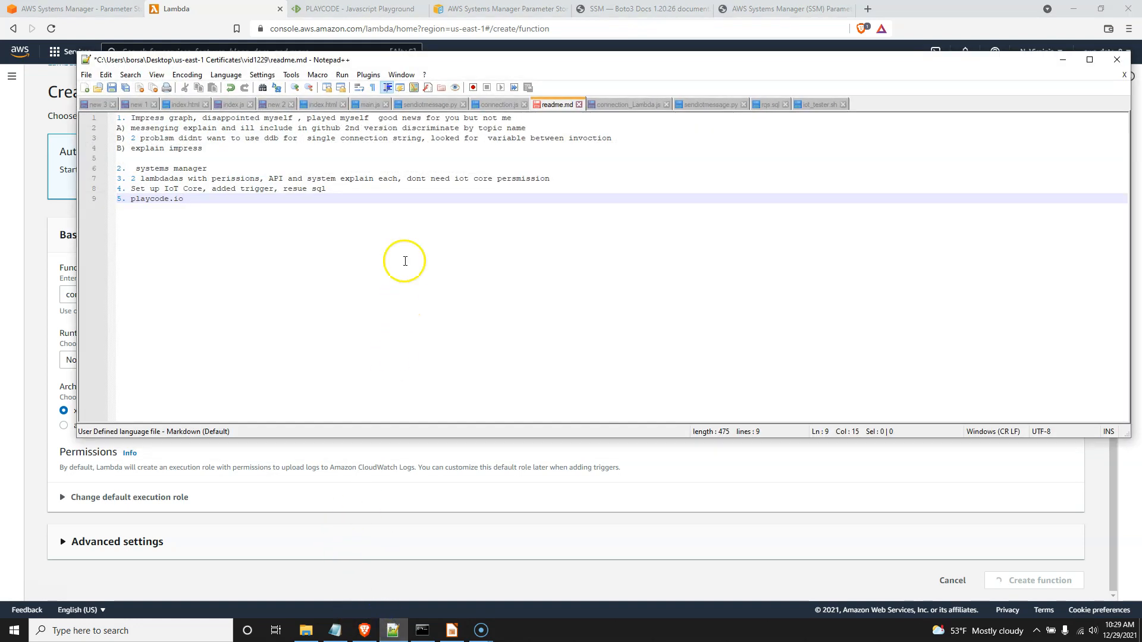
Paste the connection_Lambda.js code into connectionImproved, deploy it, and duplicate its browser tab.
left_click(625, 104)
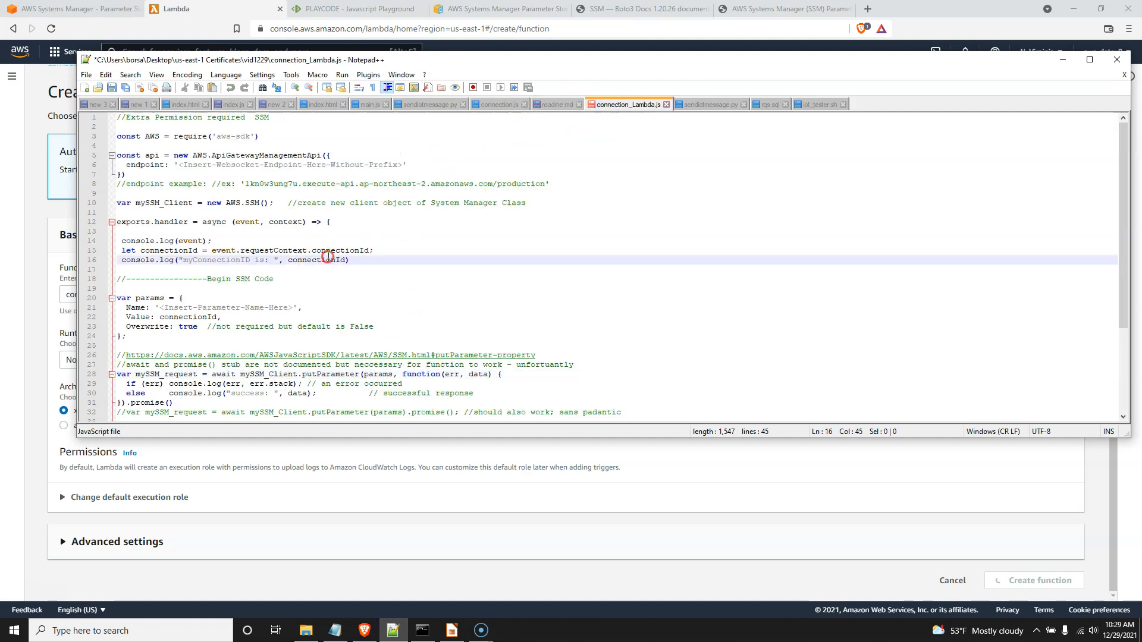
right_click(399, 279)
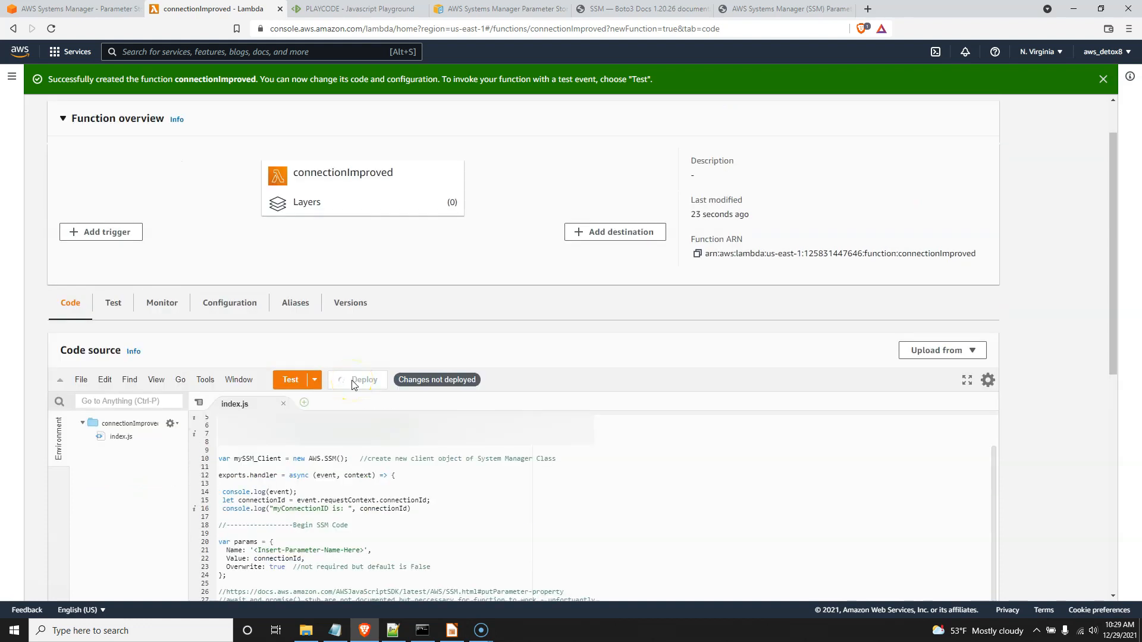
left_click(364, 380)
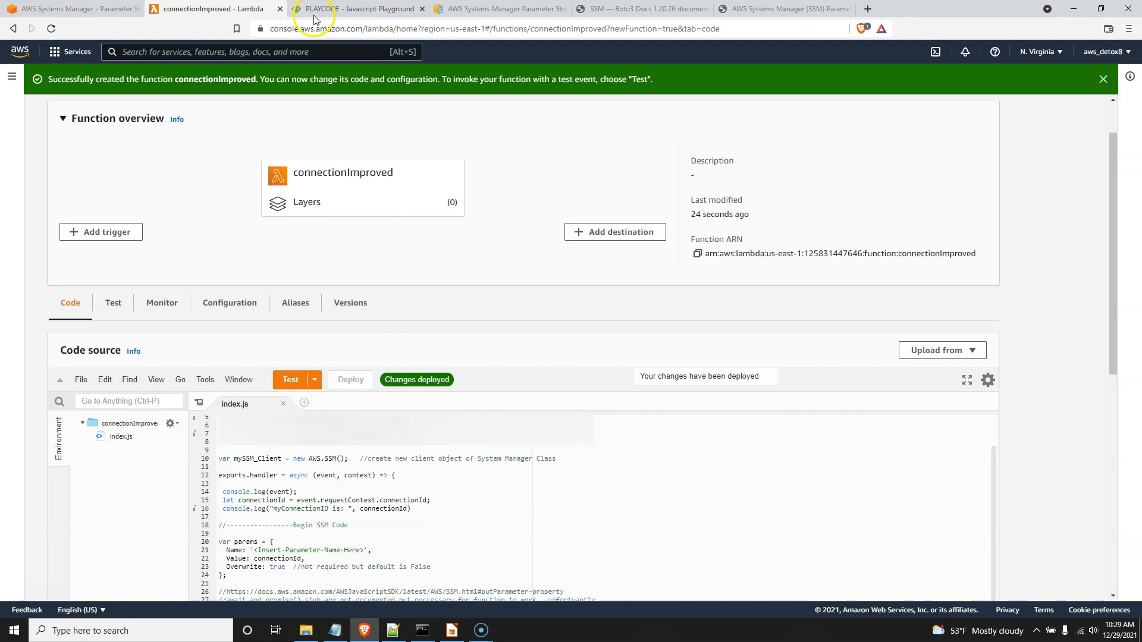
right_click(212, 8)
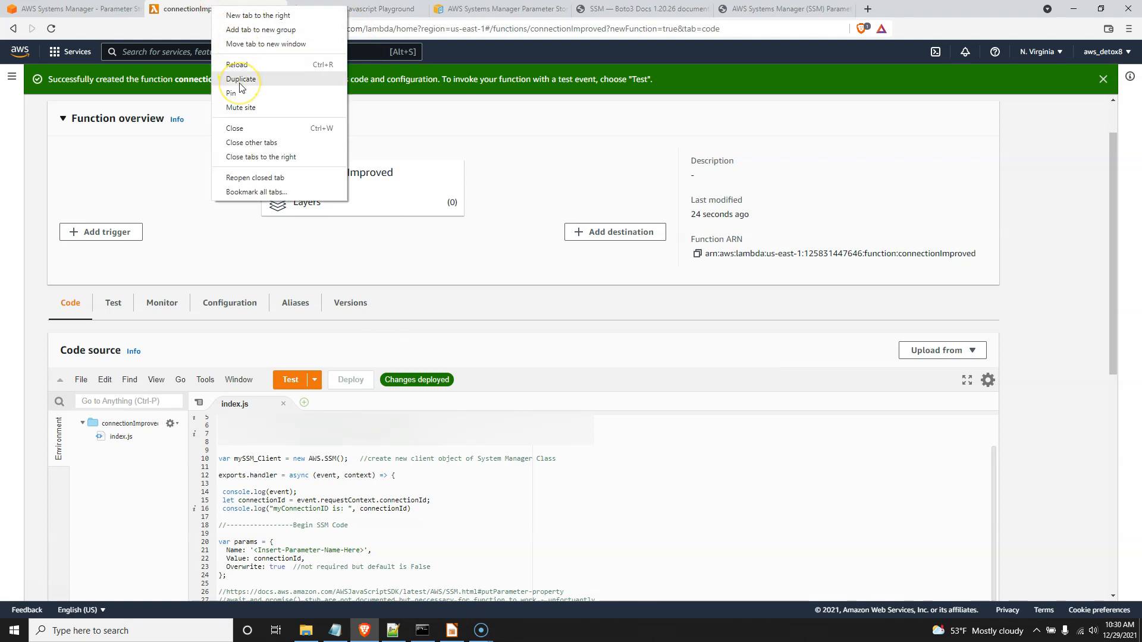
left_click(241, 78)
type("se")
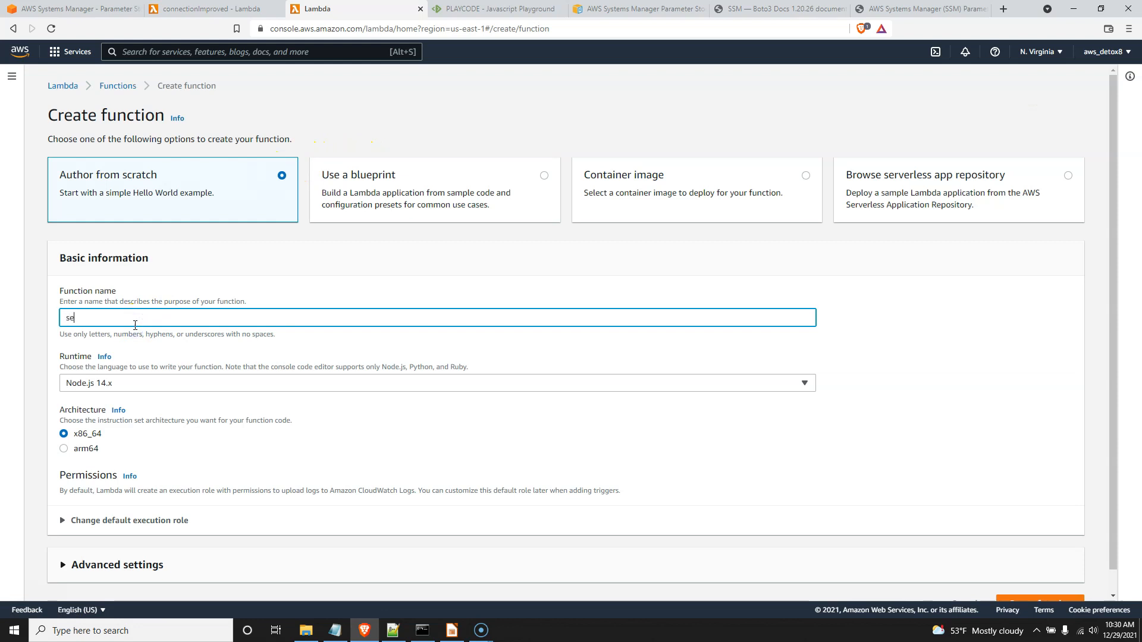
Create the function sendiotpayload2 on the Python 3.8 runtime.
type("ndiotpayload2")
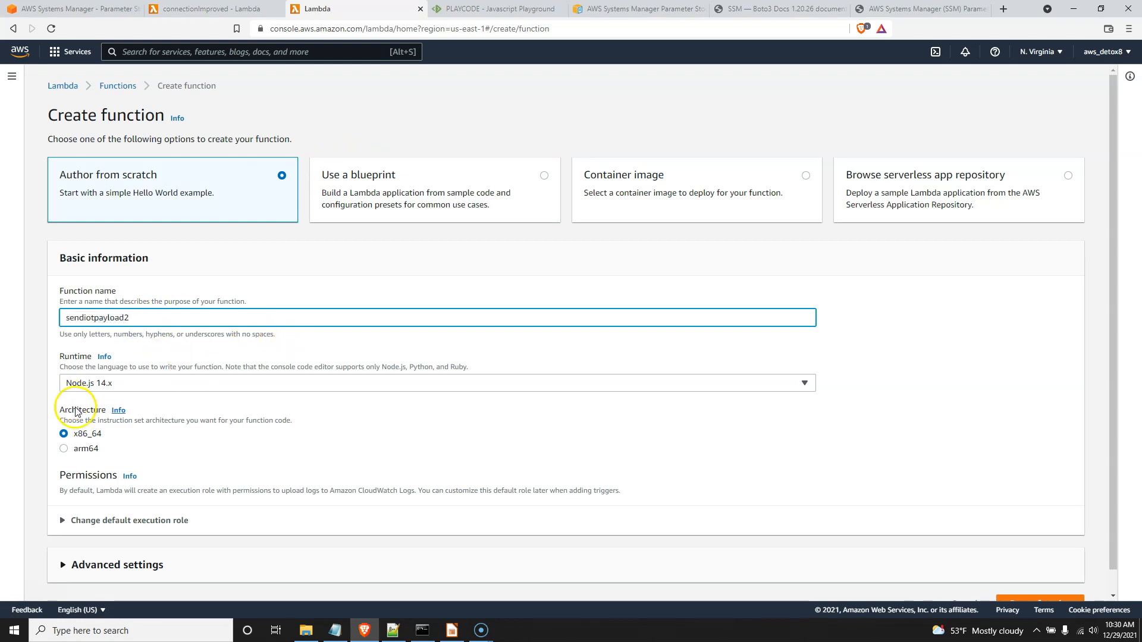
left_click(437, 383)
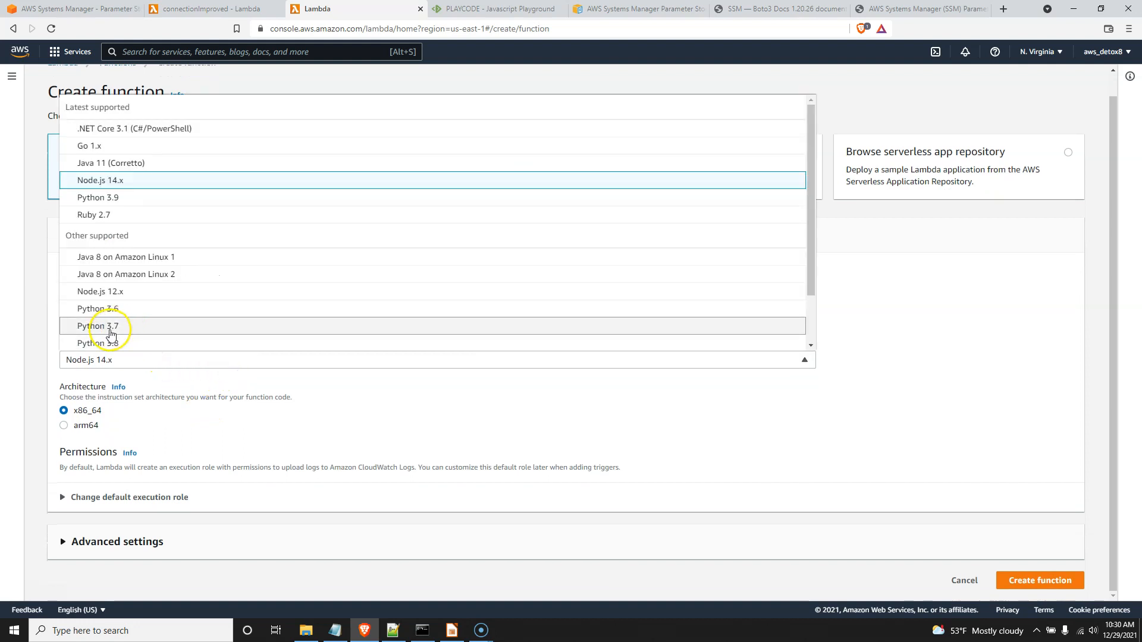
left_click(99, 343)
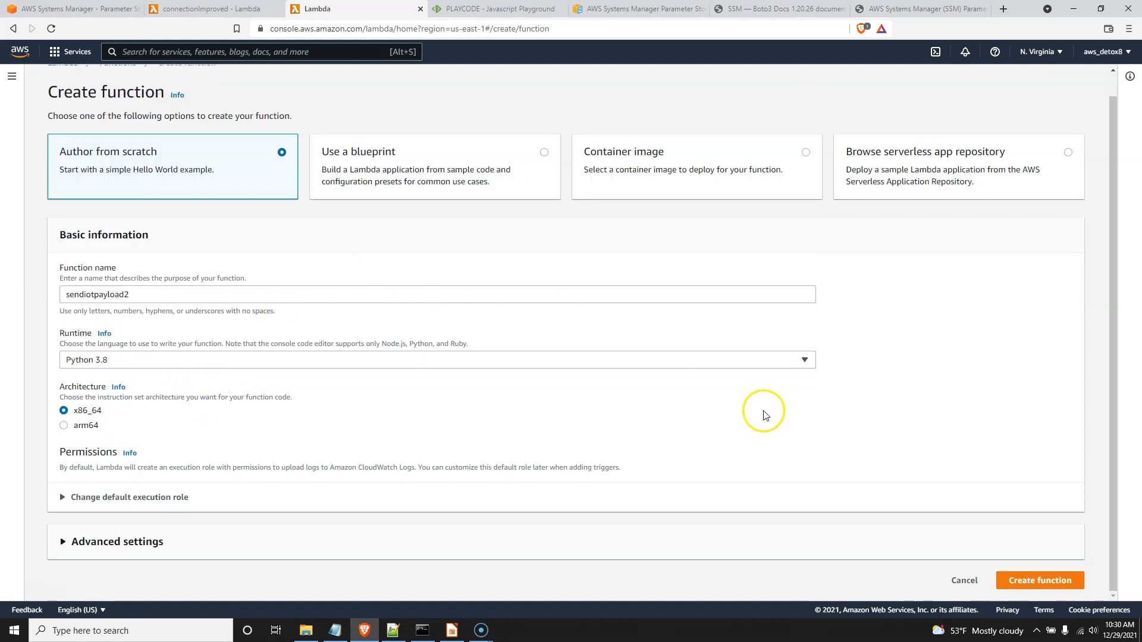
mouse_move(910, 336)
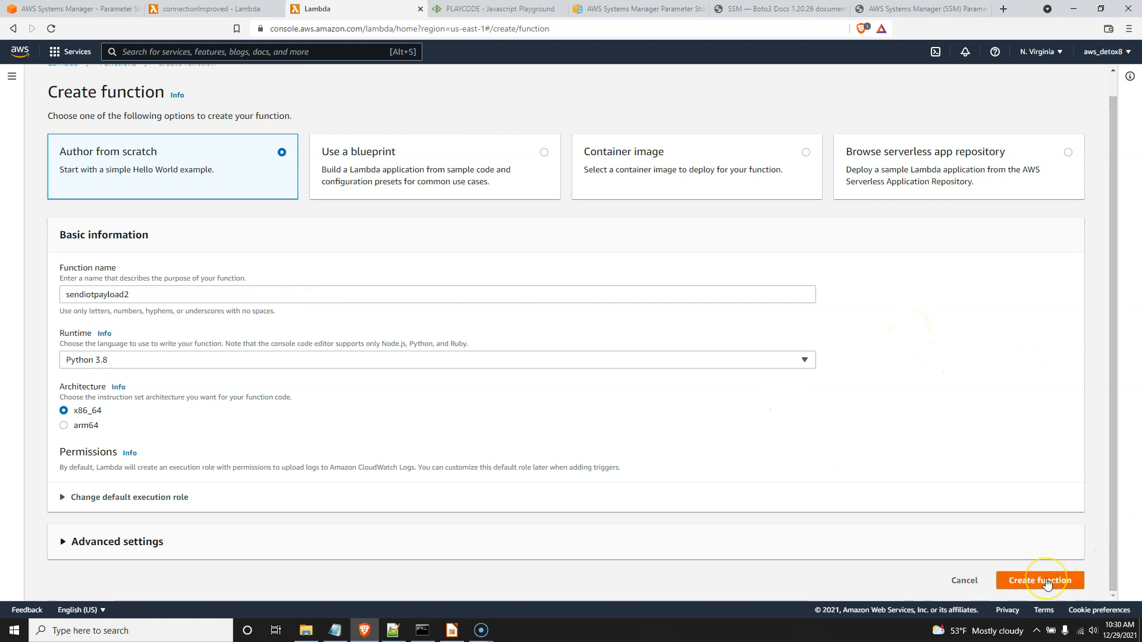
left_click(1040, 580)
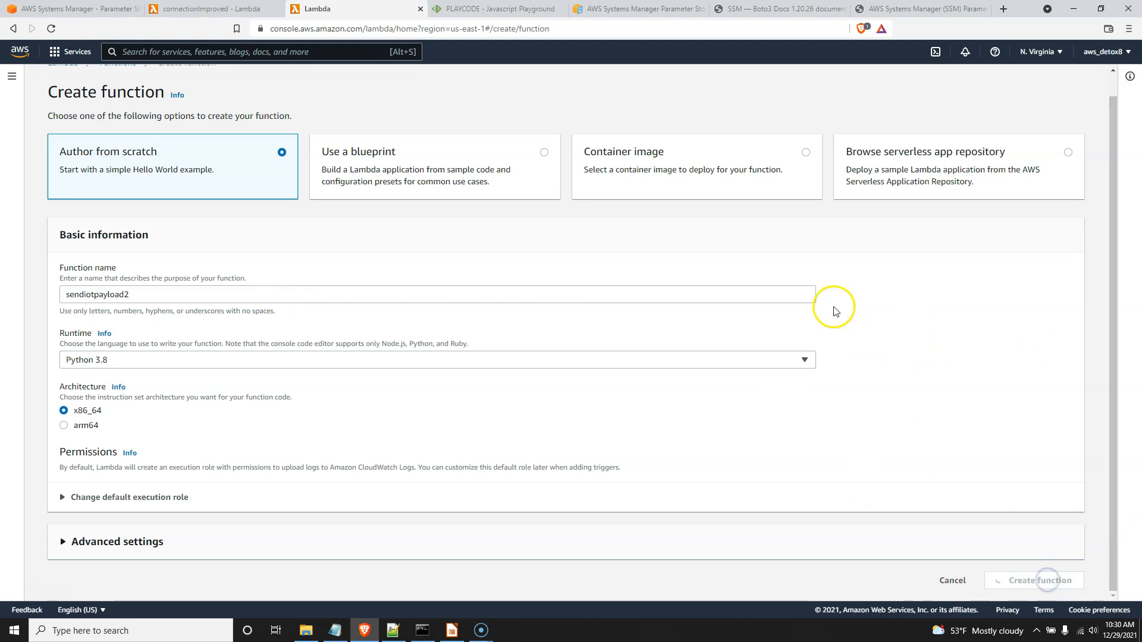
left_click(1034, 581)
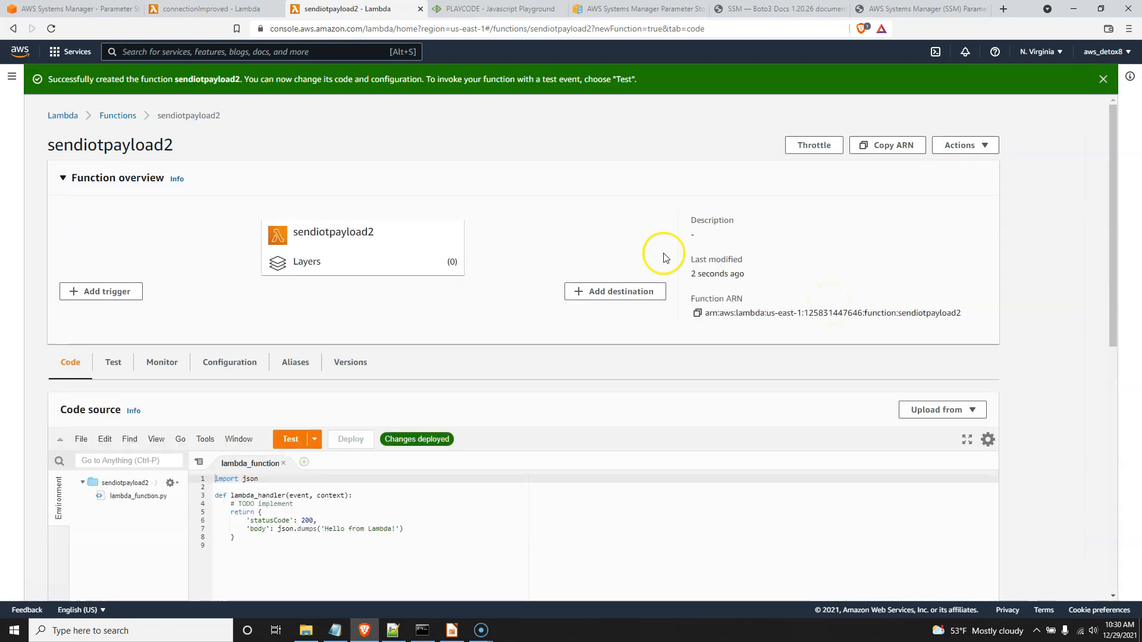
Copy all of sendiotmessage.py into lambda_function.py and deploy sendiotpayload2.
scroll("down", 3)
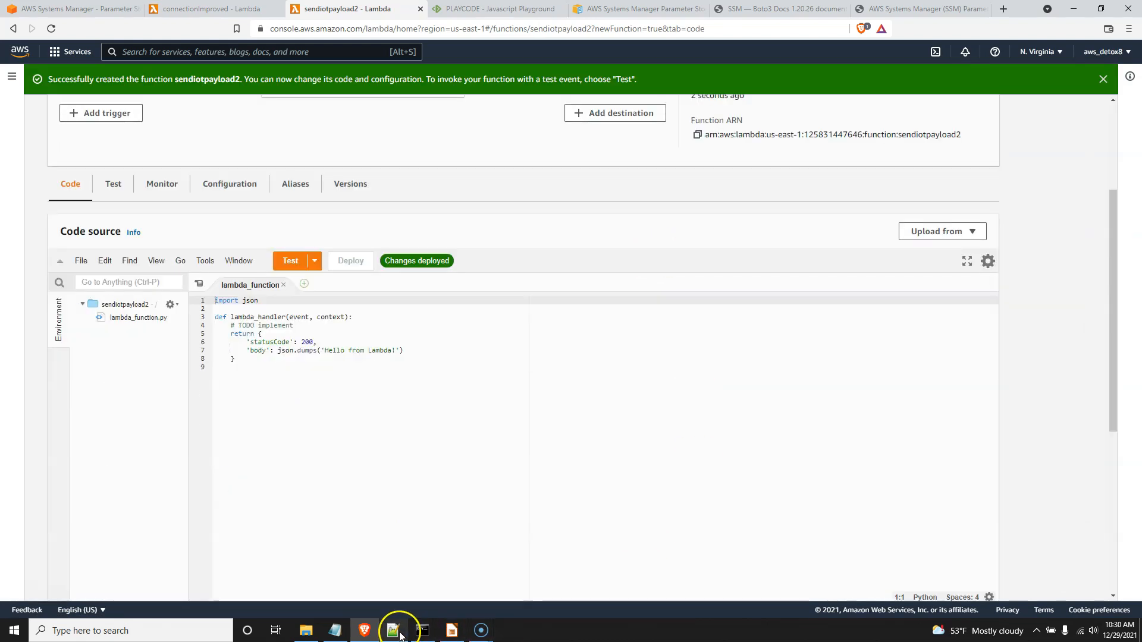
left_click(392, 631)
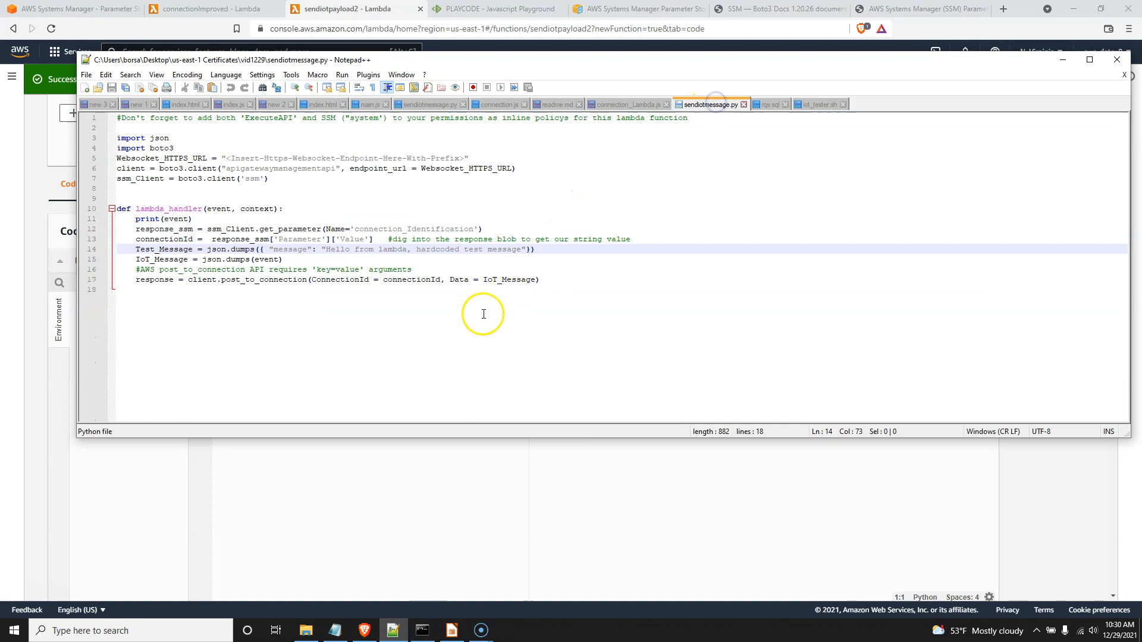
key("ctrl+a")
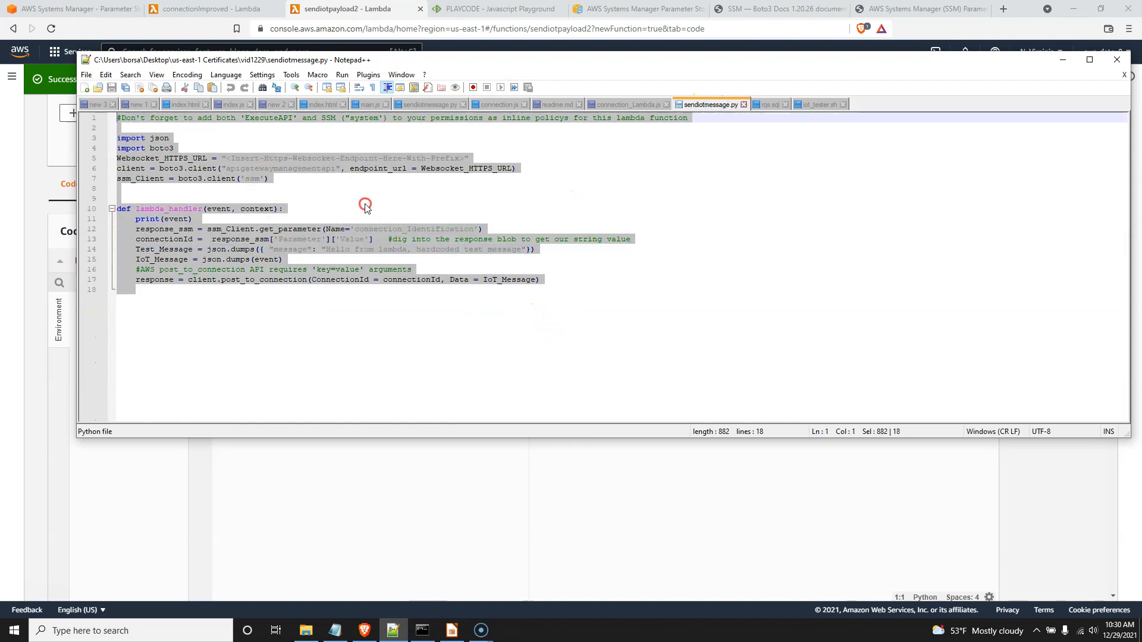
mouse_move(1018, 93)
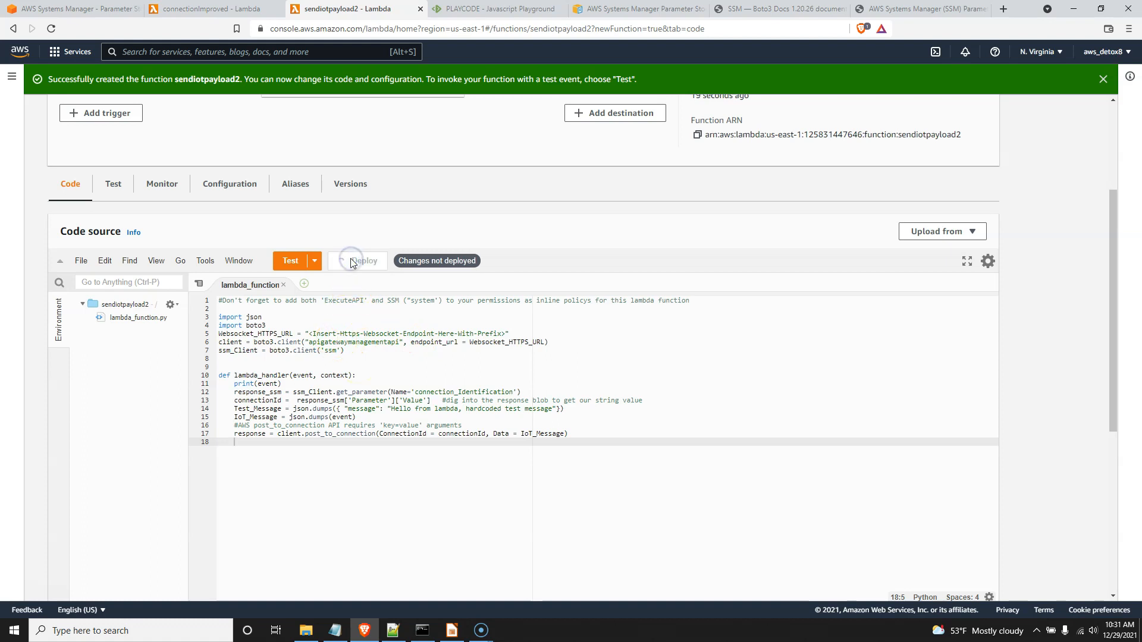
left_click(357, 260)
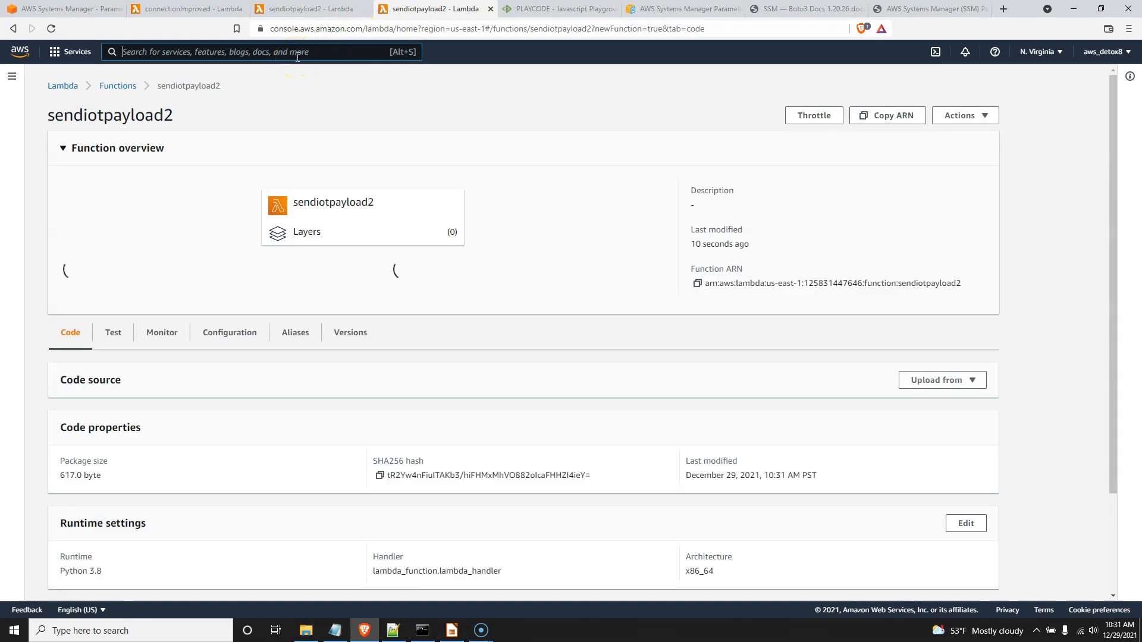
Go to API Gateway and start building a WebSocket API.
type("apig")
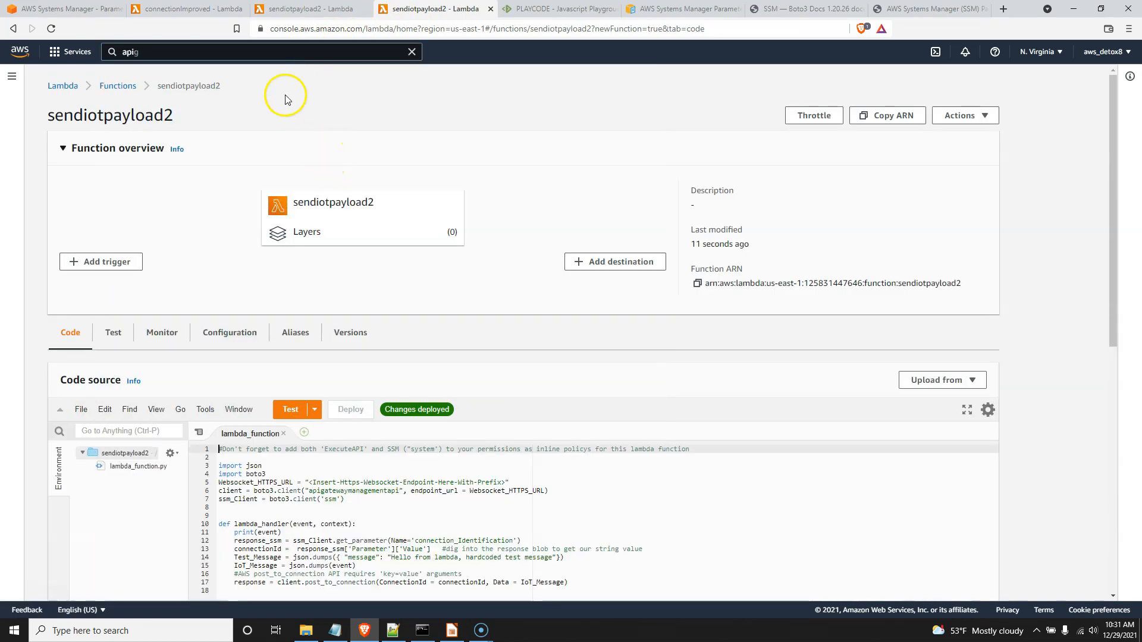
left_click(312, 142)
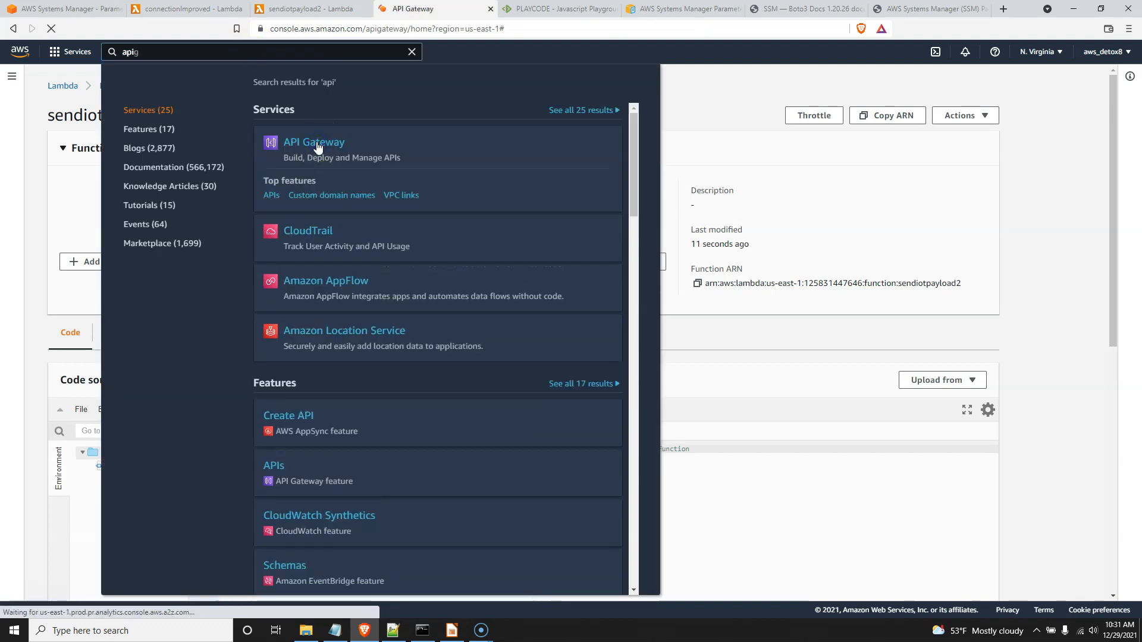
left_click(314, 142)
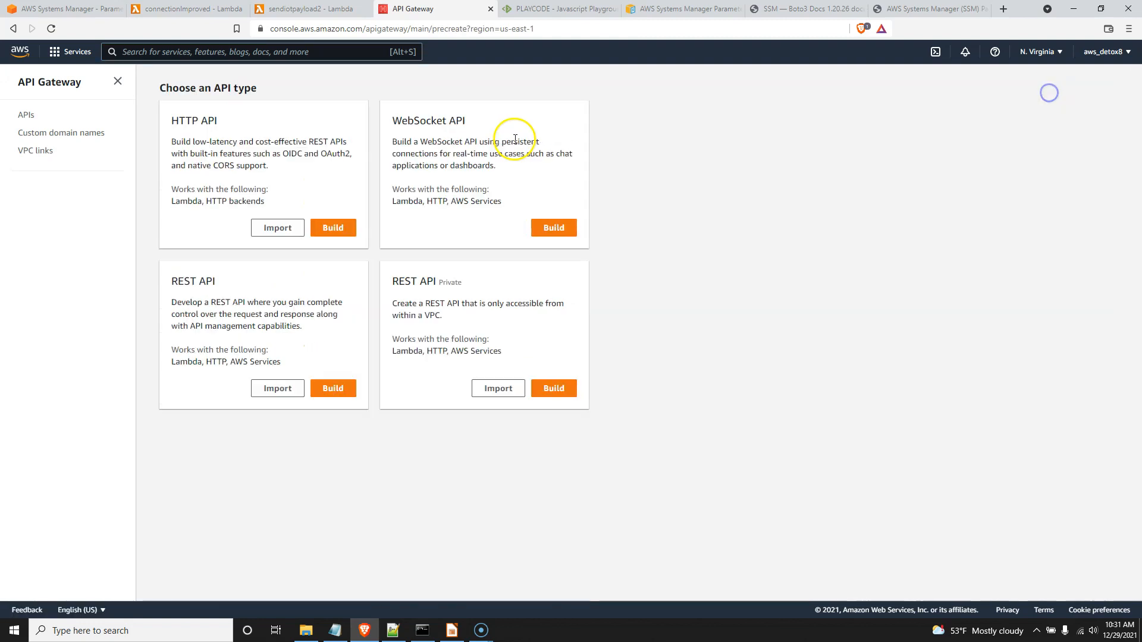
left_click(553, 227)
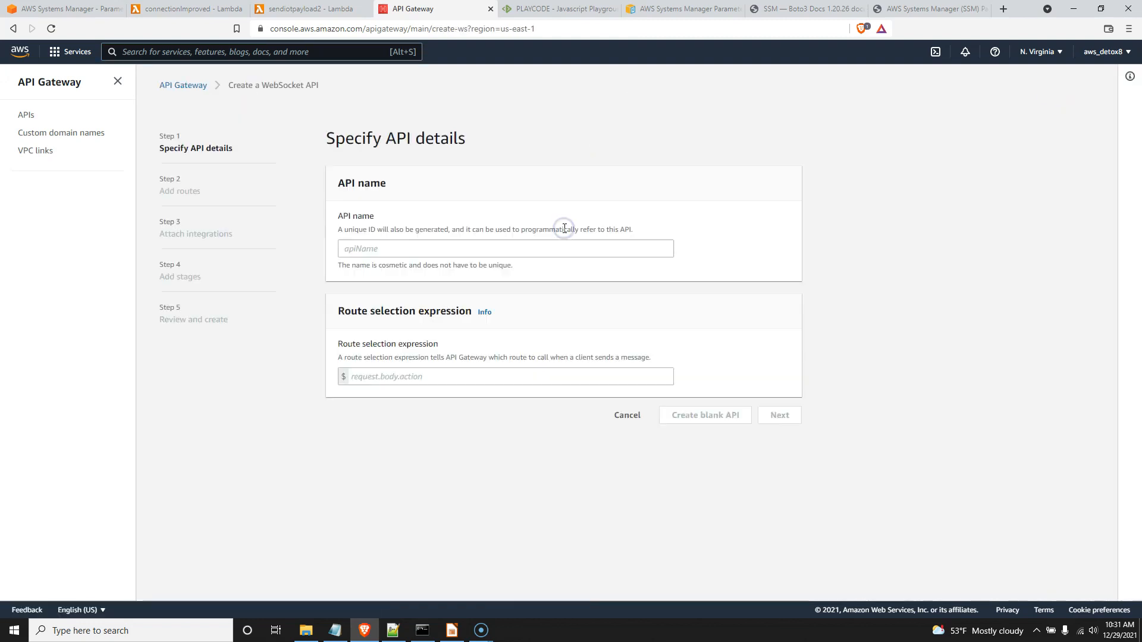
Name the API ws-1229 with route selection expression request.body.action and continue to routes.
left_click(505, 249)
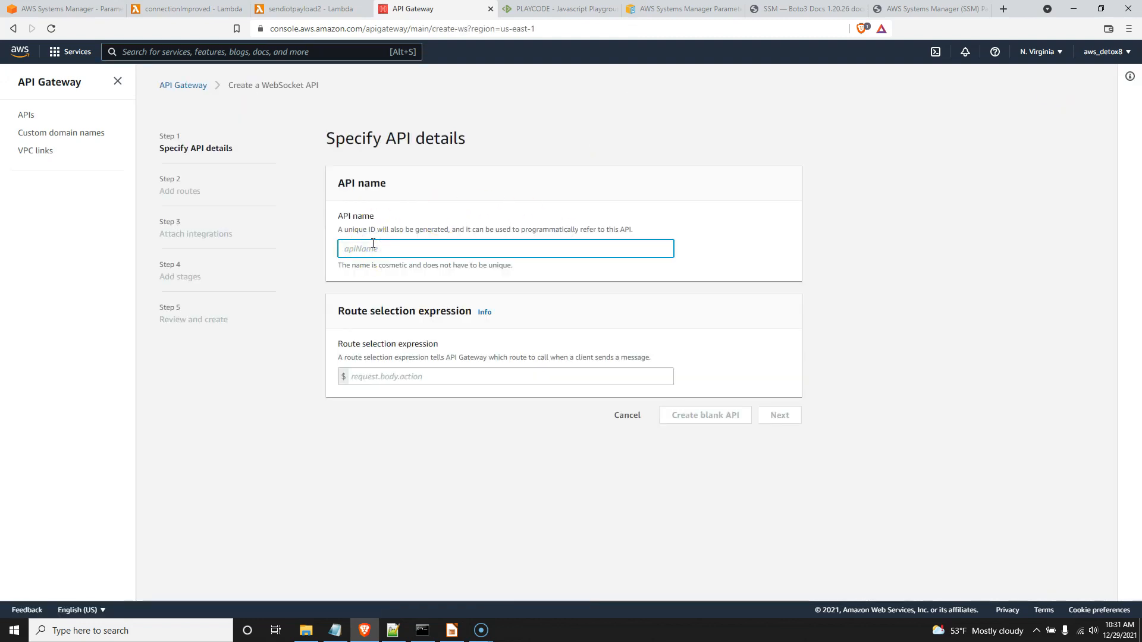
type("ws-1")
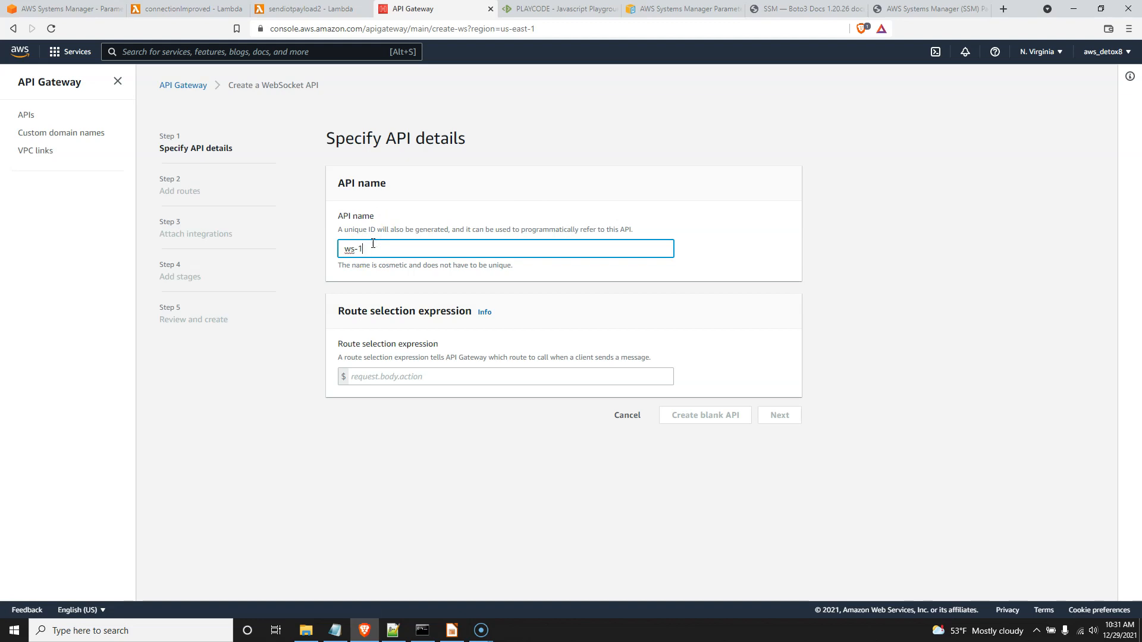
type("229")
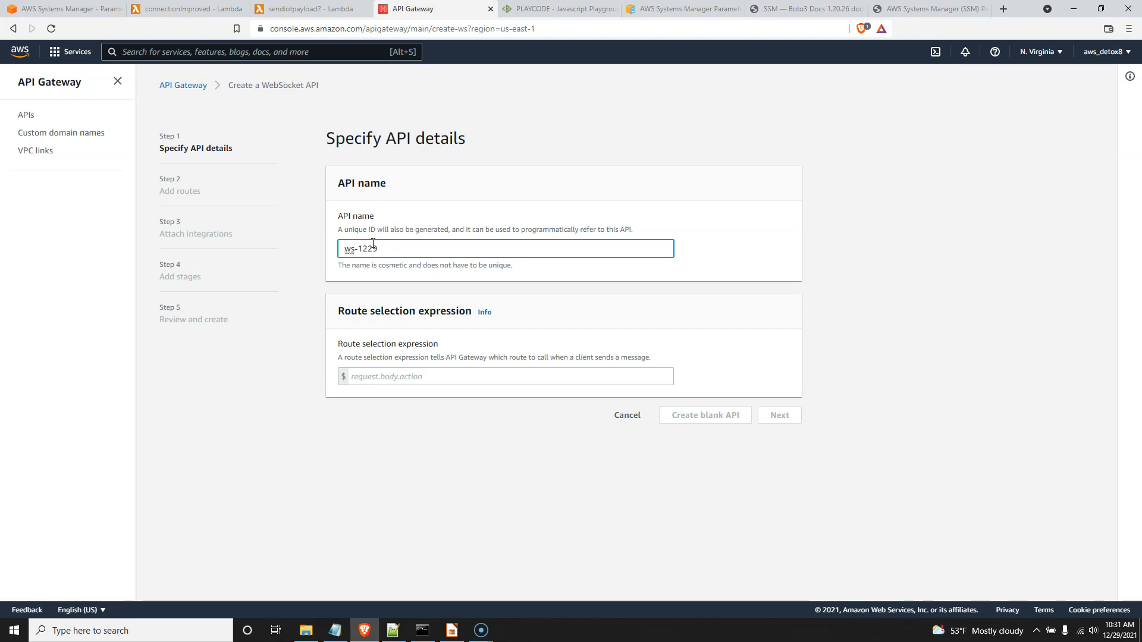
mouse_move(396, 376)
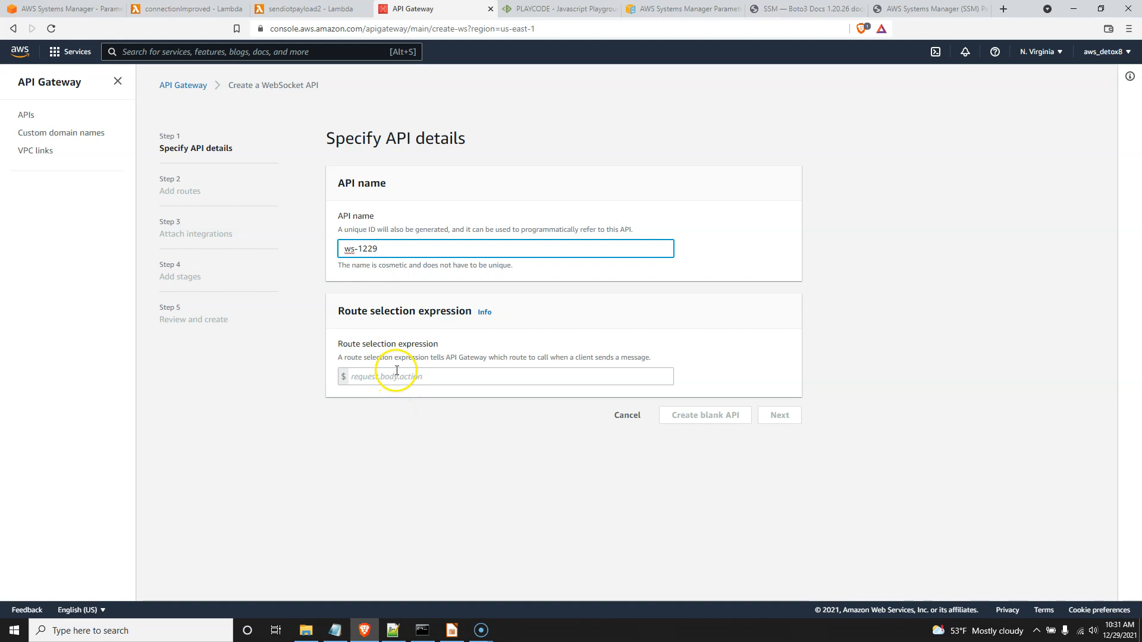
type("requ")
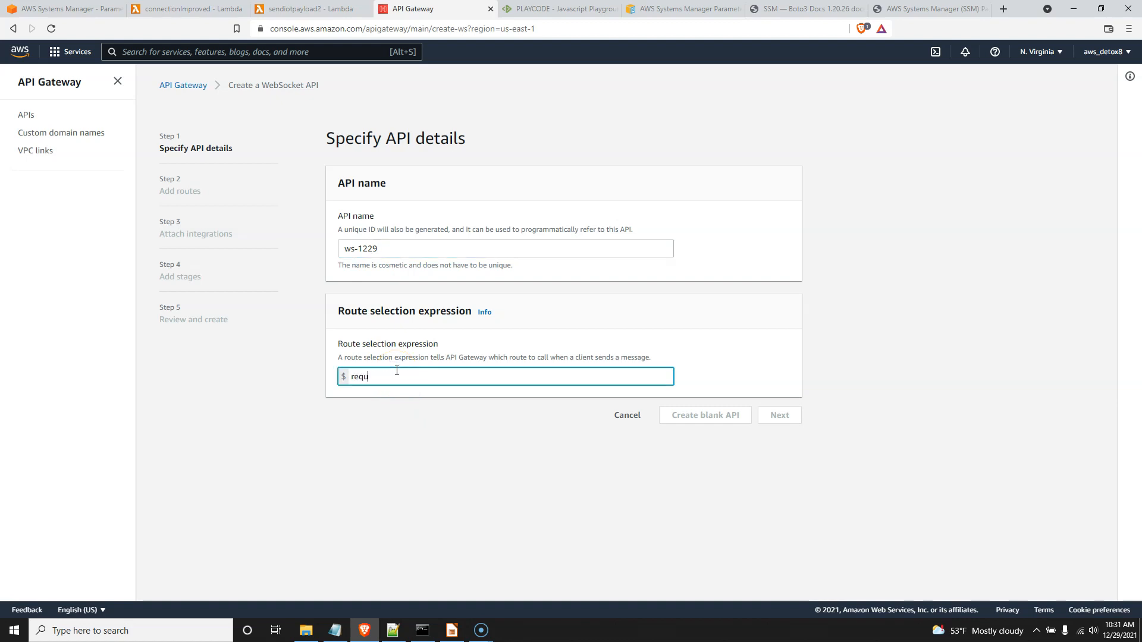
type("est")
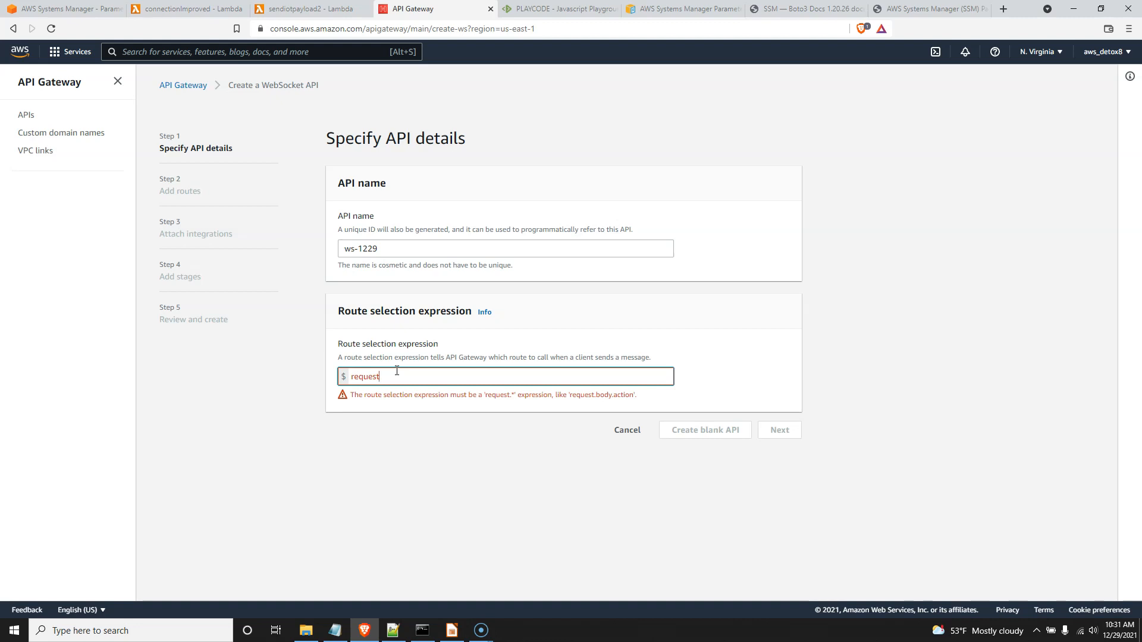
type(".body")
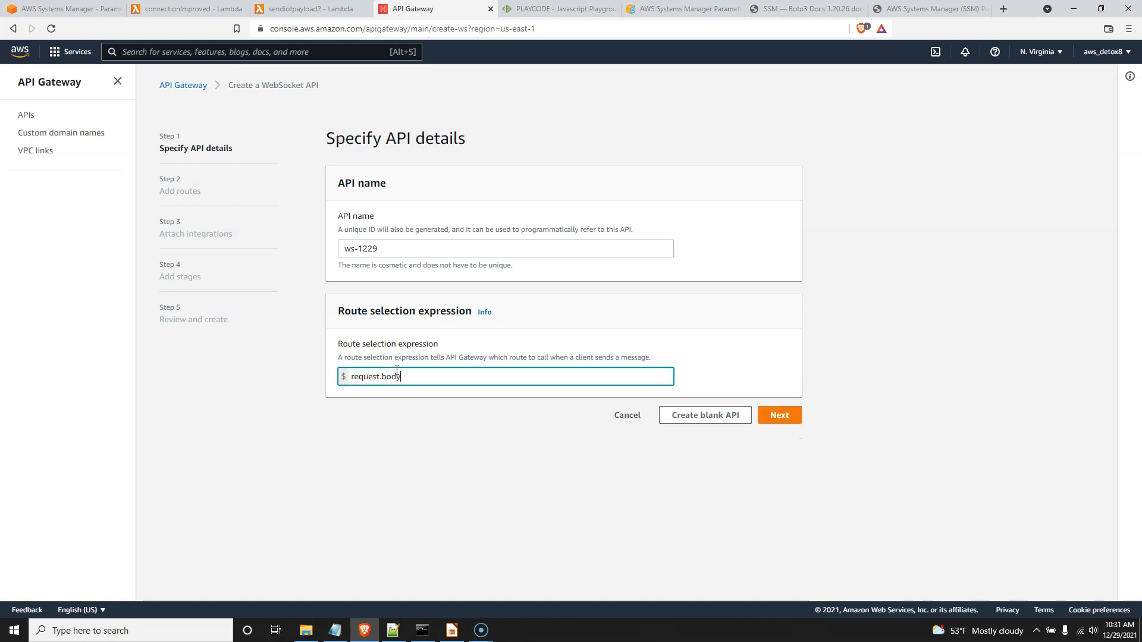
type(".action")
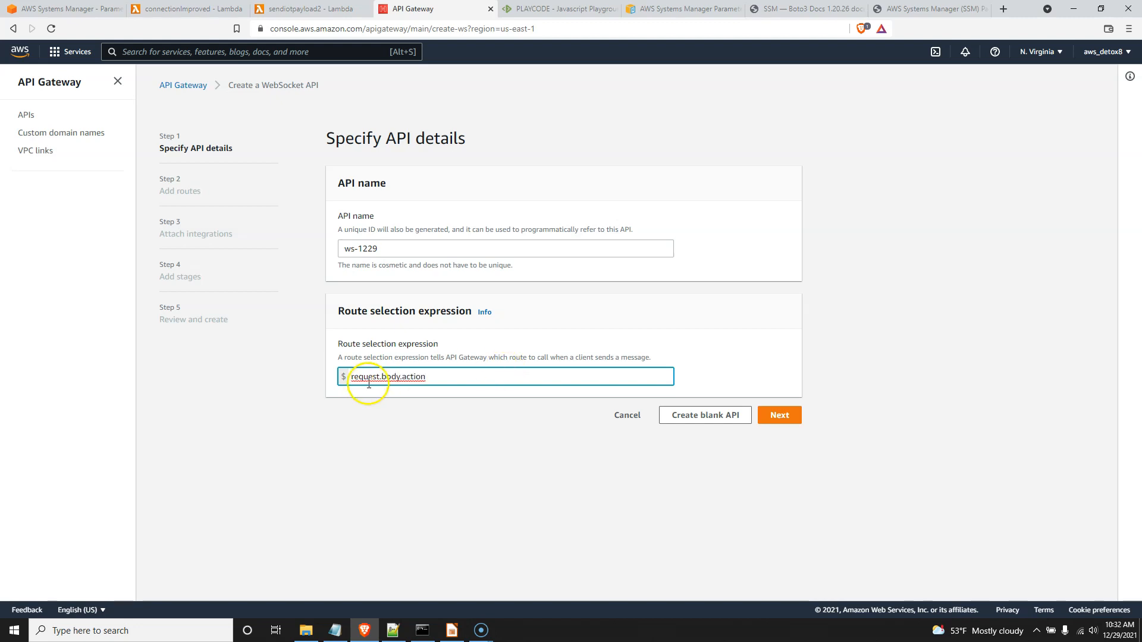
mouse_move(628, 415)
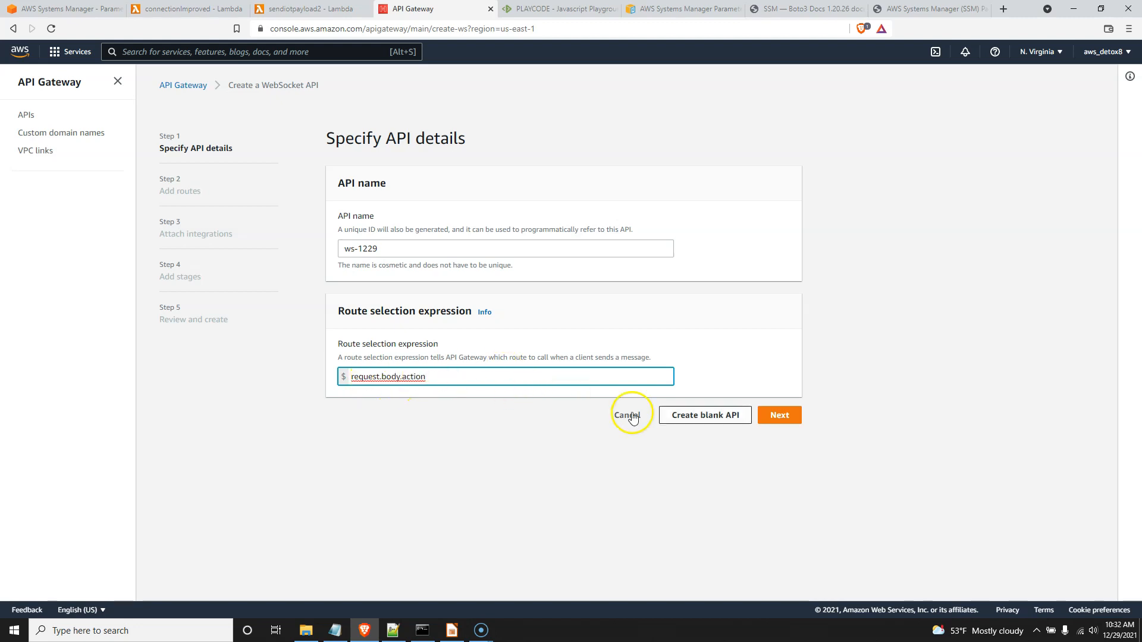
left_click(778, 415)
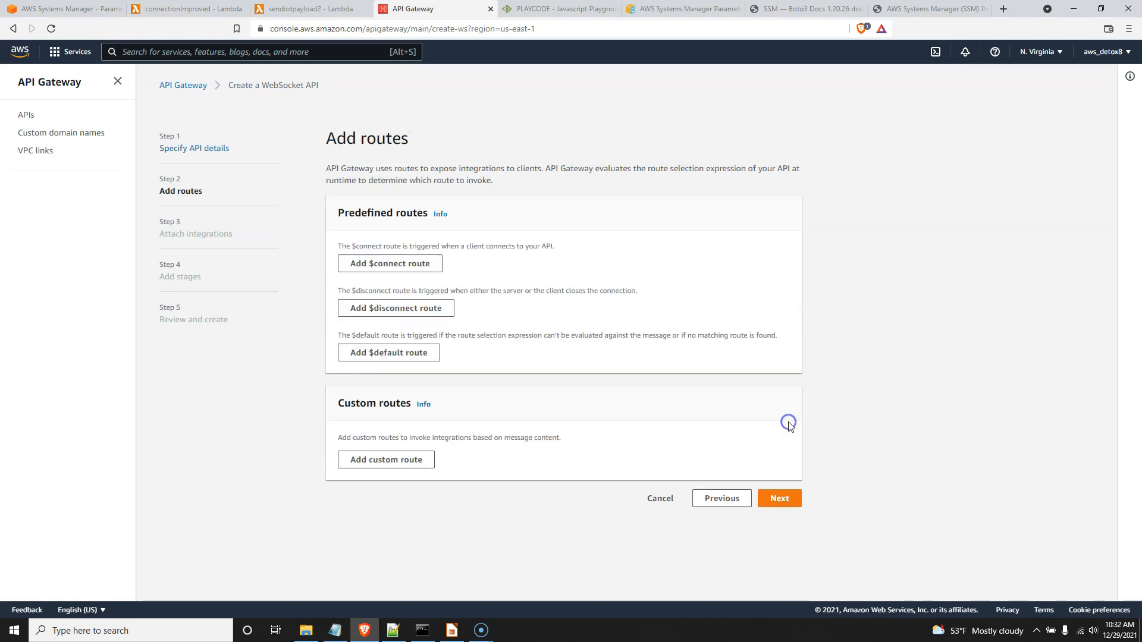
Add a $connect route and a custom route keyed 'message', then continue to integrations.
left_click(390, 263)
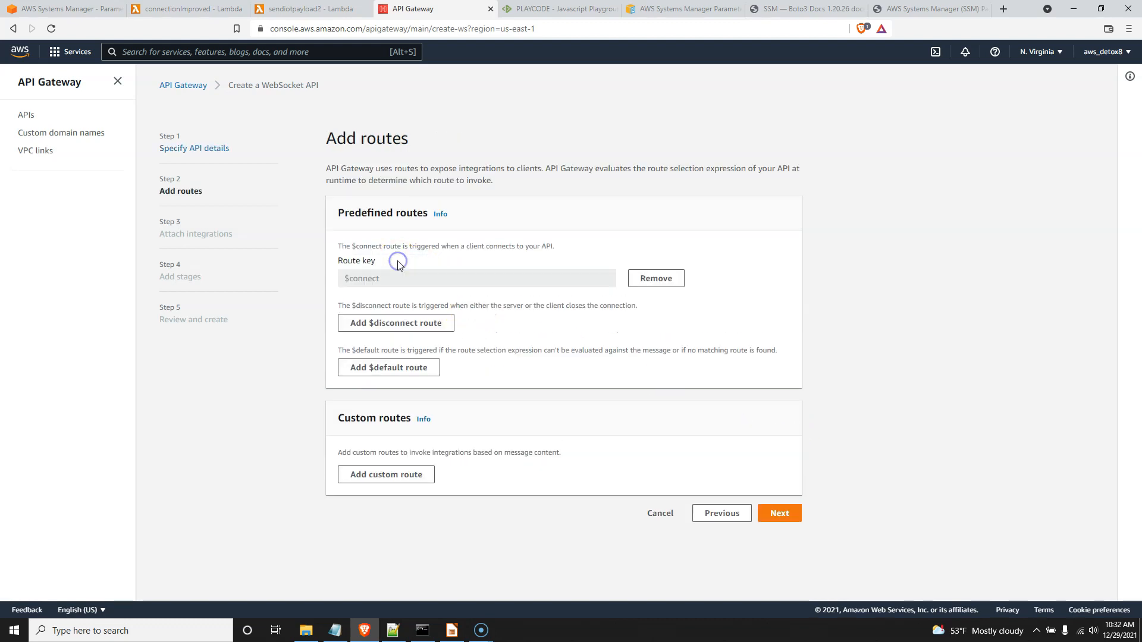
mouse_move(441, 284)
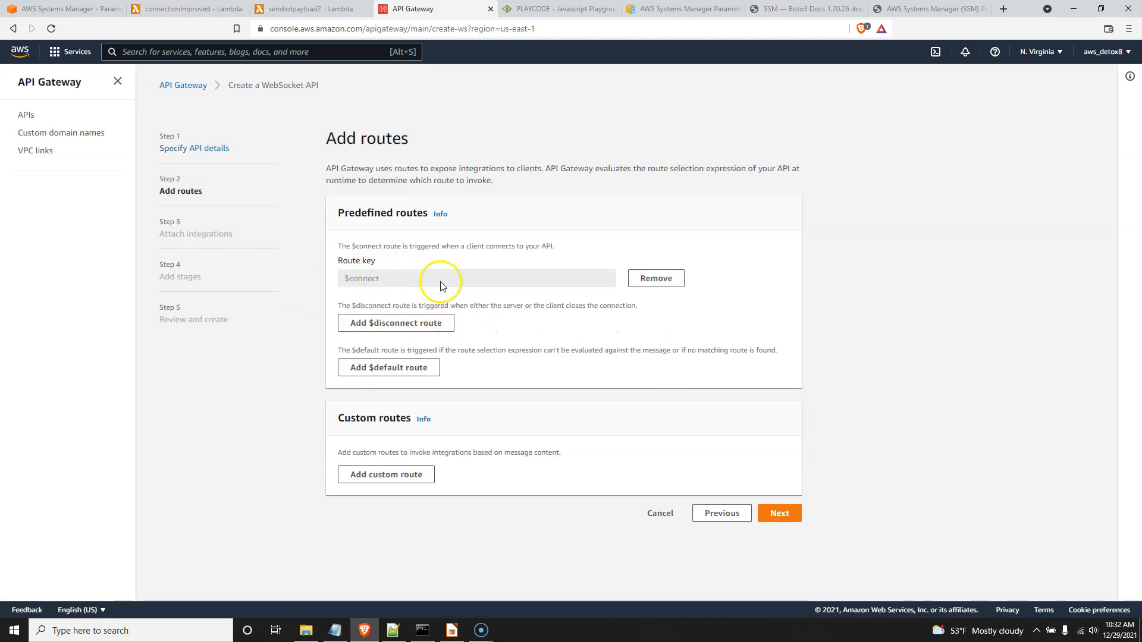
left_click(386, 475)
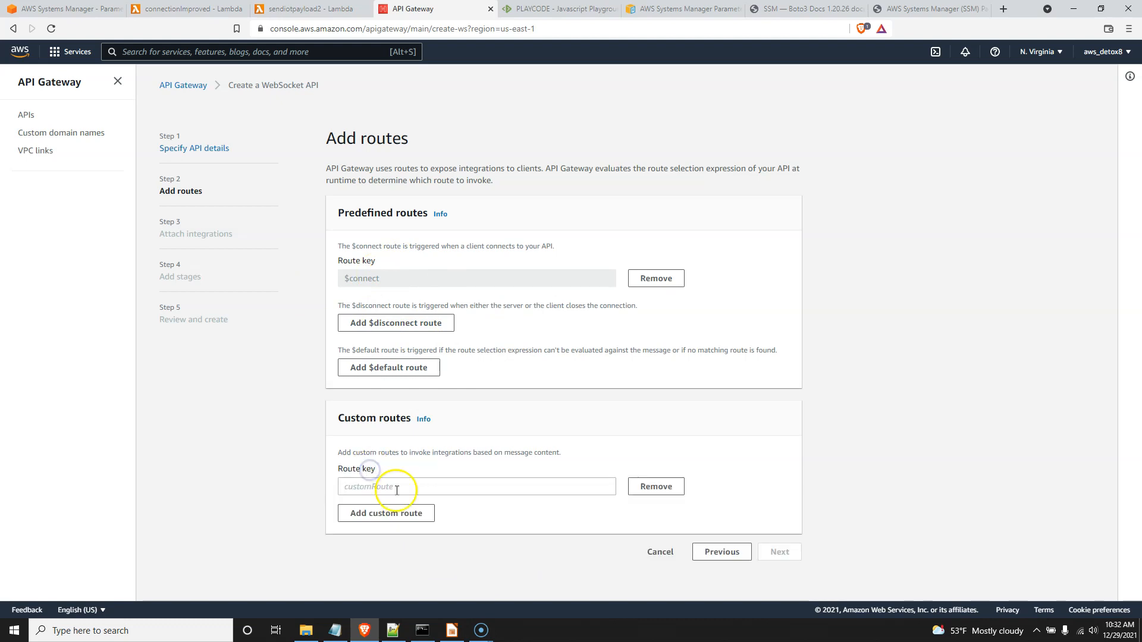
type("mess")
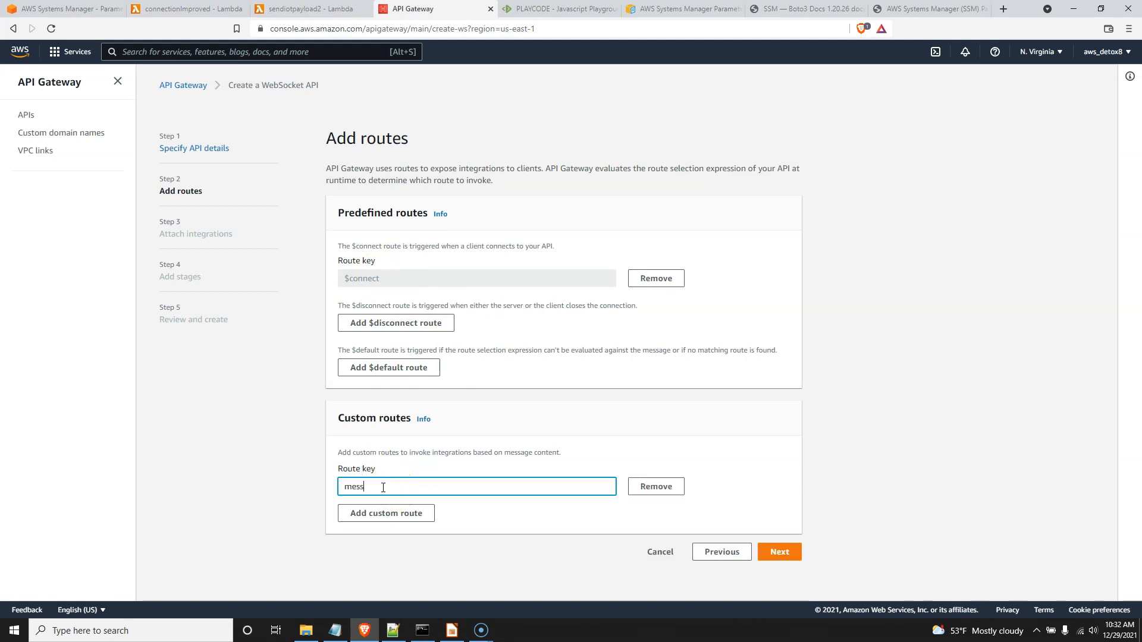
left_click(778, 551)
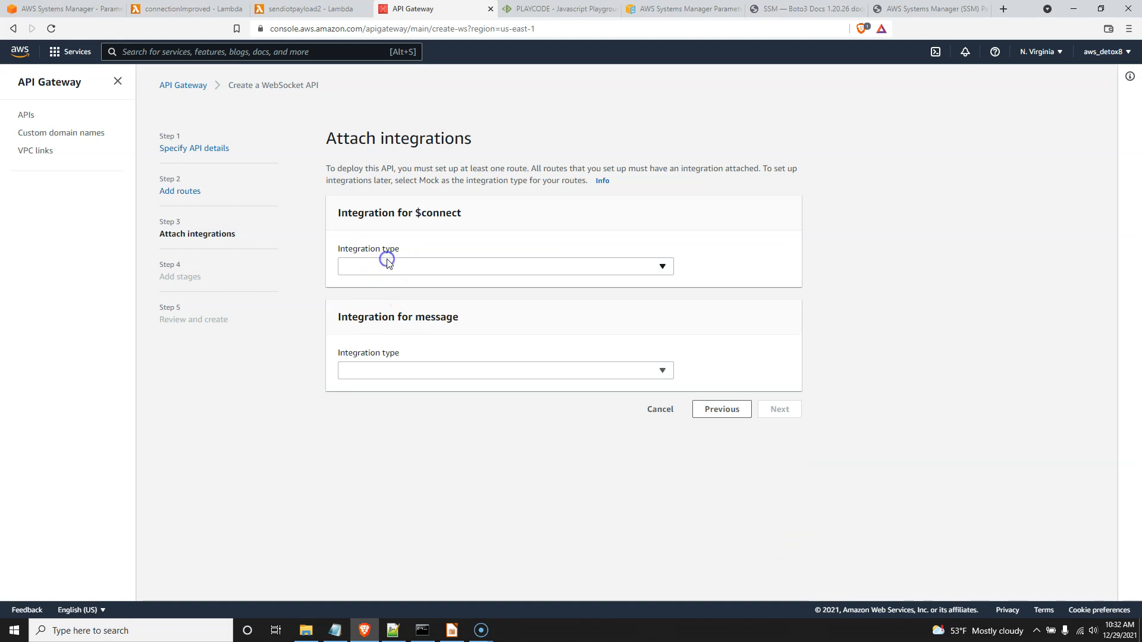
Give the $connect route a Lambda integration using the connectionImproved function.
left_click(504, 265)
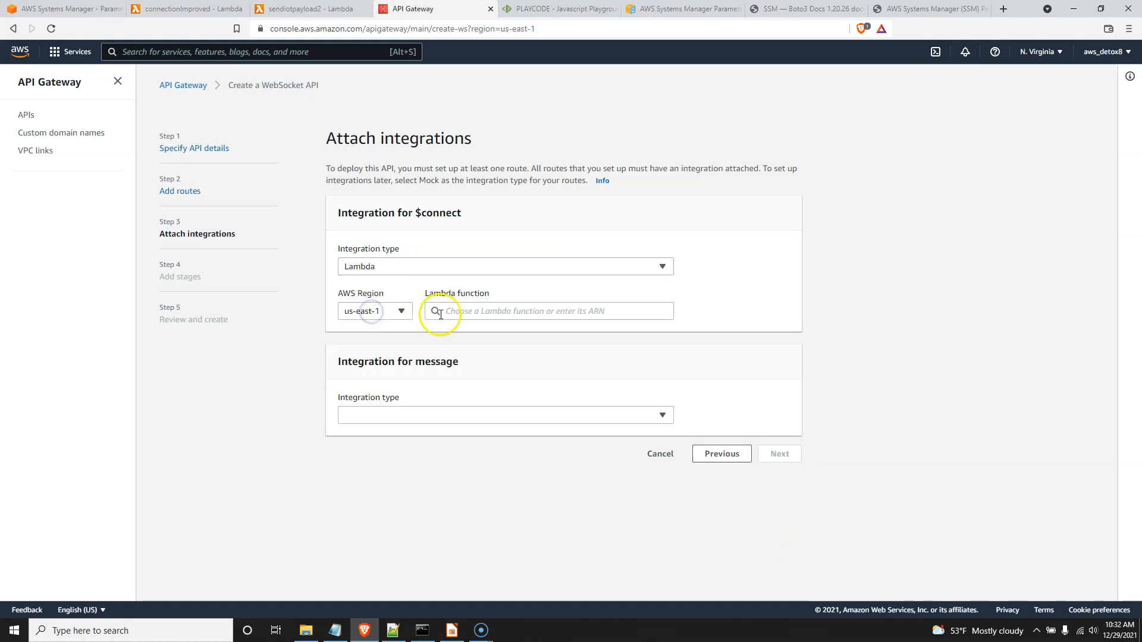
left_click(546, 311)
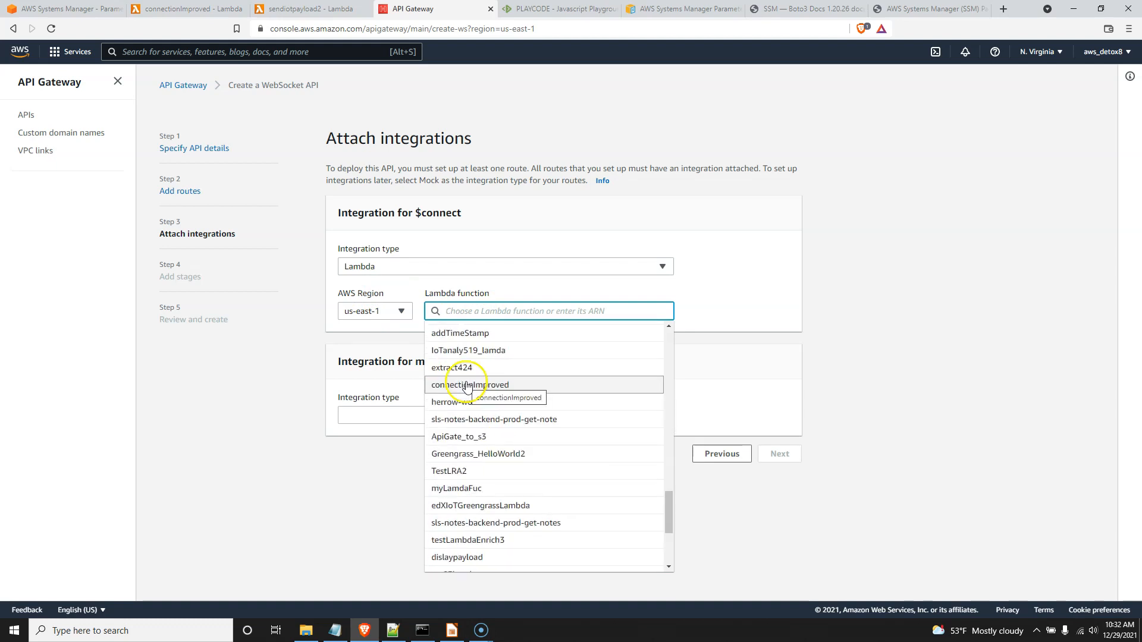
left_click(471, 384)
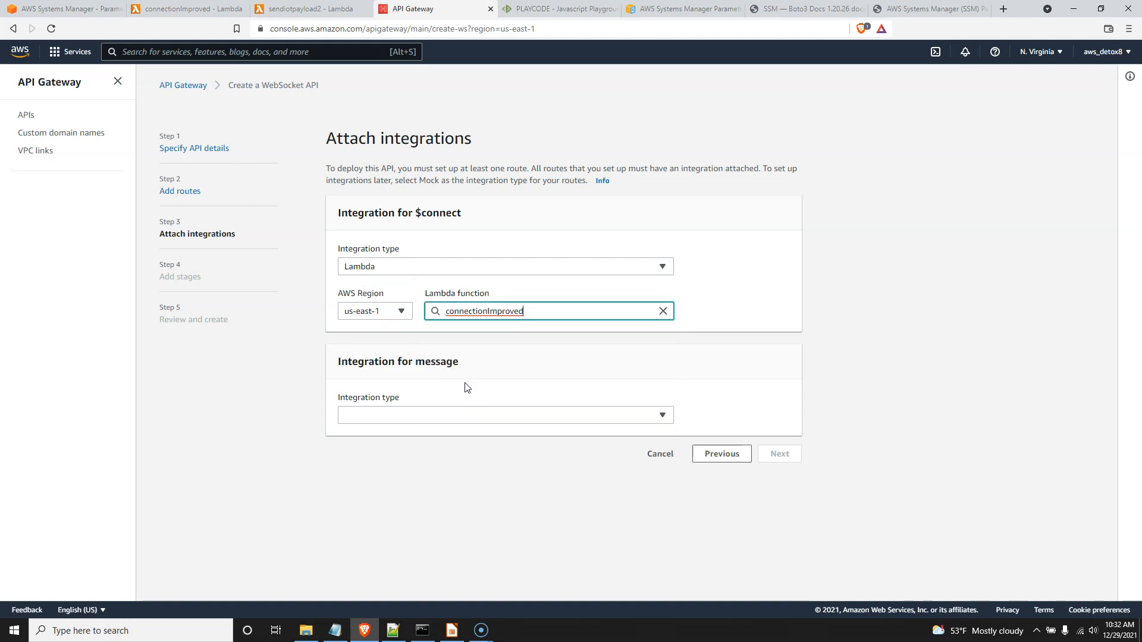
Give the message route a Lambda integration using sendiotpayload2 and continue to stages.
left_click(505, 415)
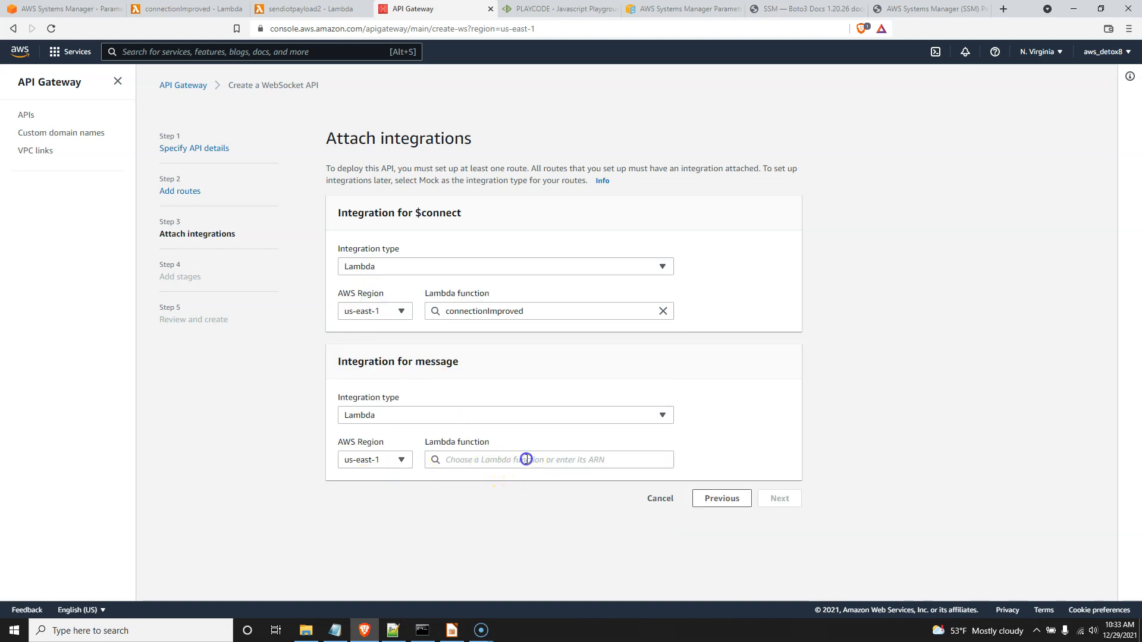
left_click(548, 459)
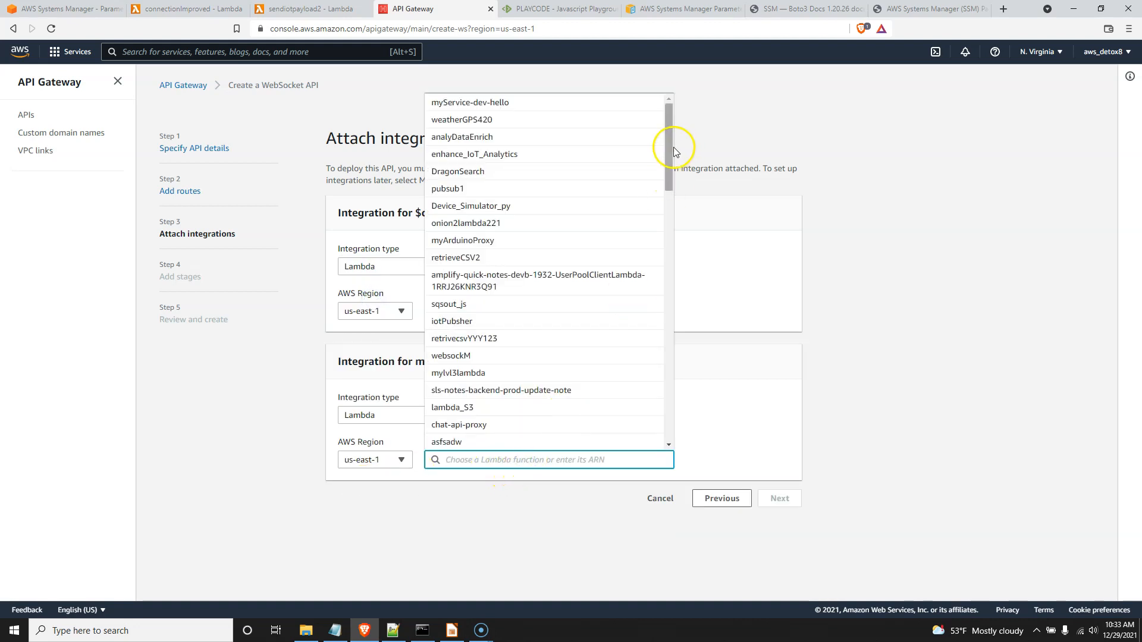
scroll("down", 3)
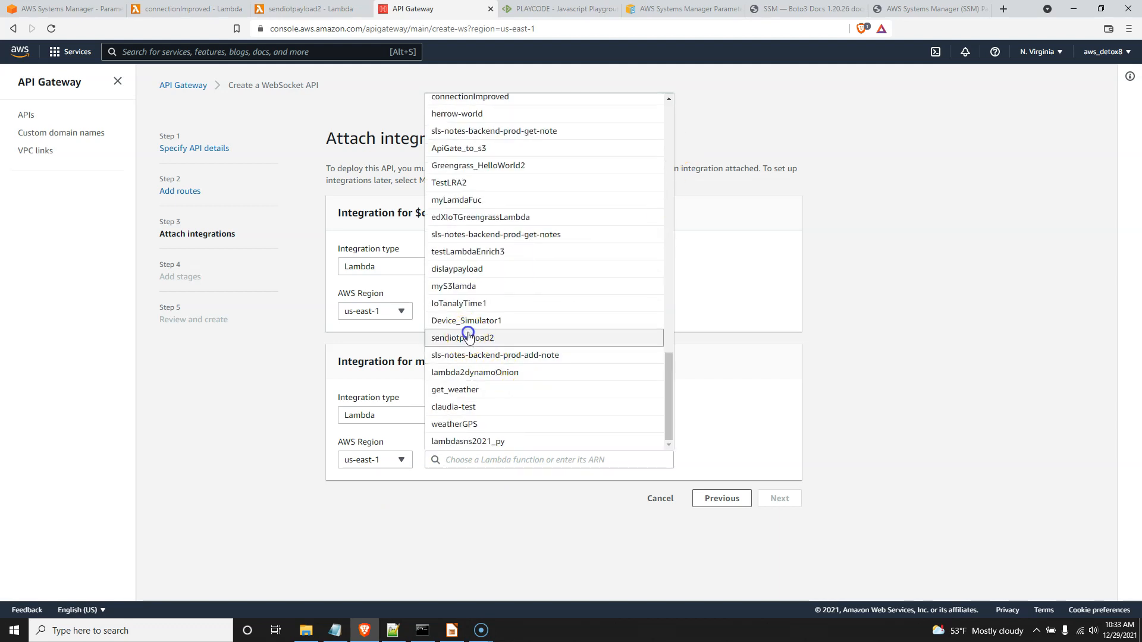
left_click(462, 337)
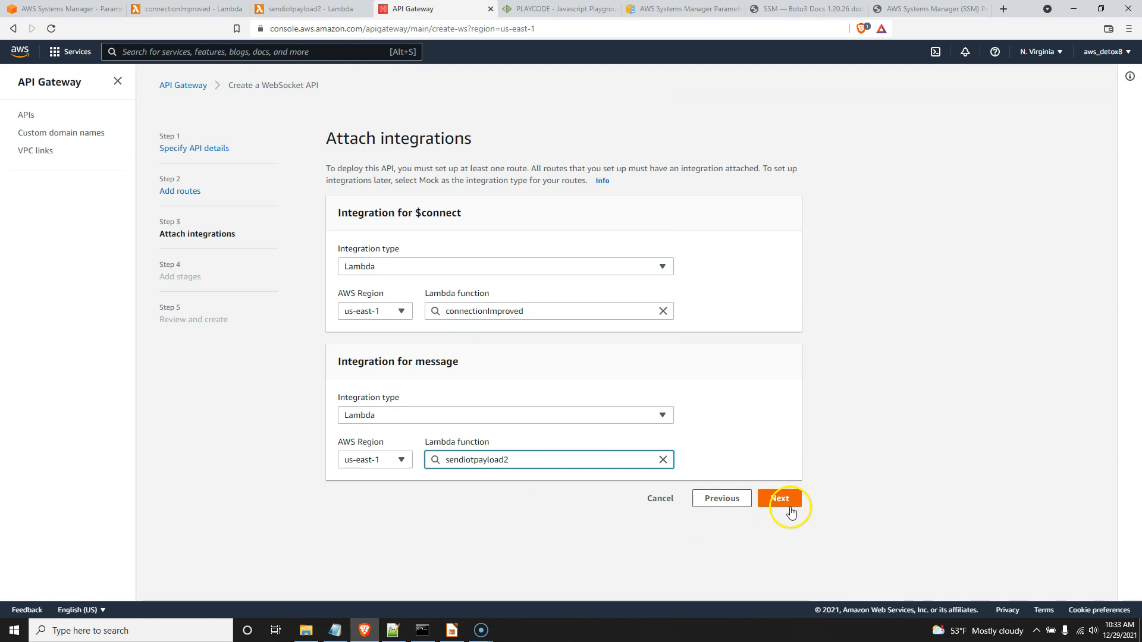
left_click(779, 499)
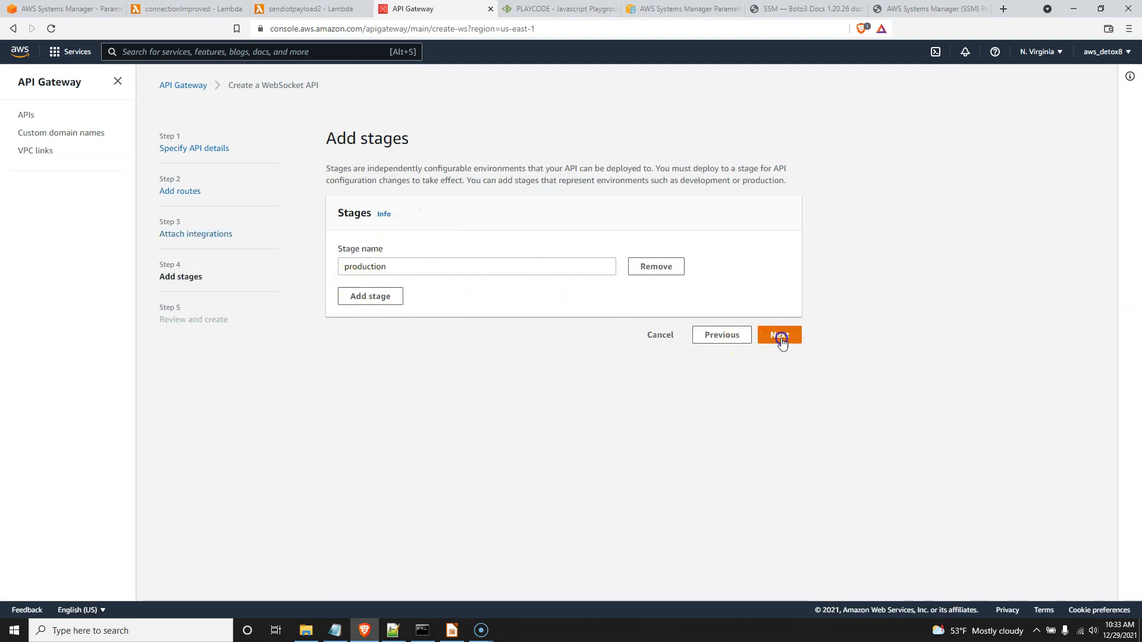
Review, create and deploy the ws-1229 API with its production stage, then view its stages.
left_click(778, 335)
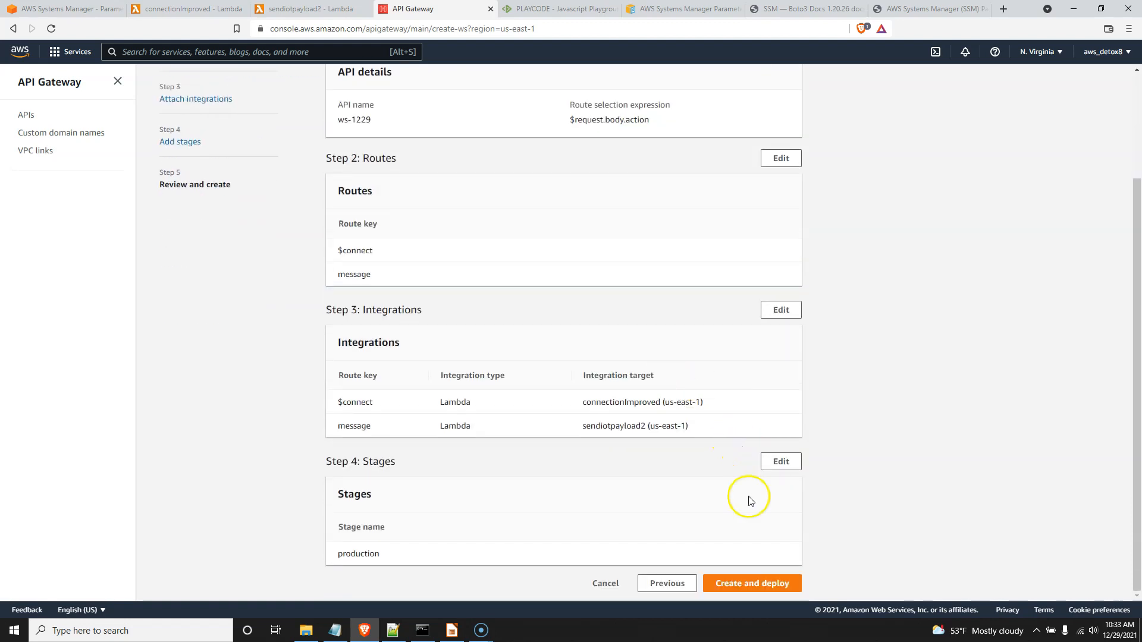
left_click(752, 583)
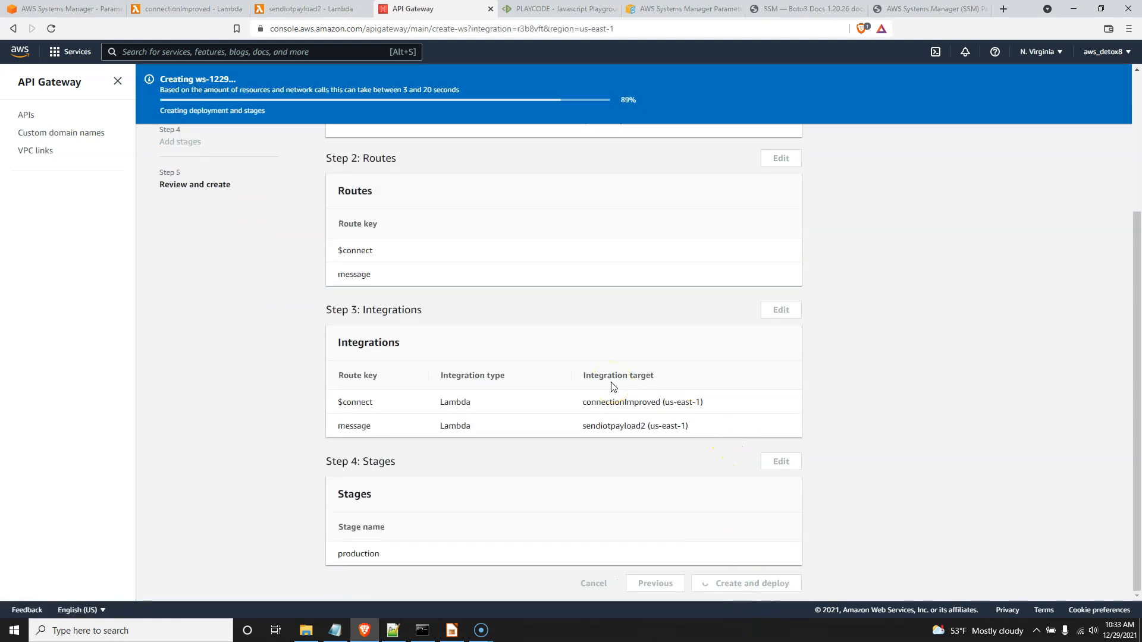
left_click(745, 583)
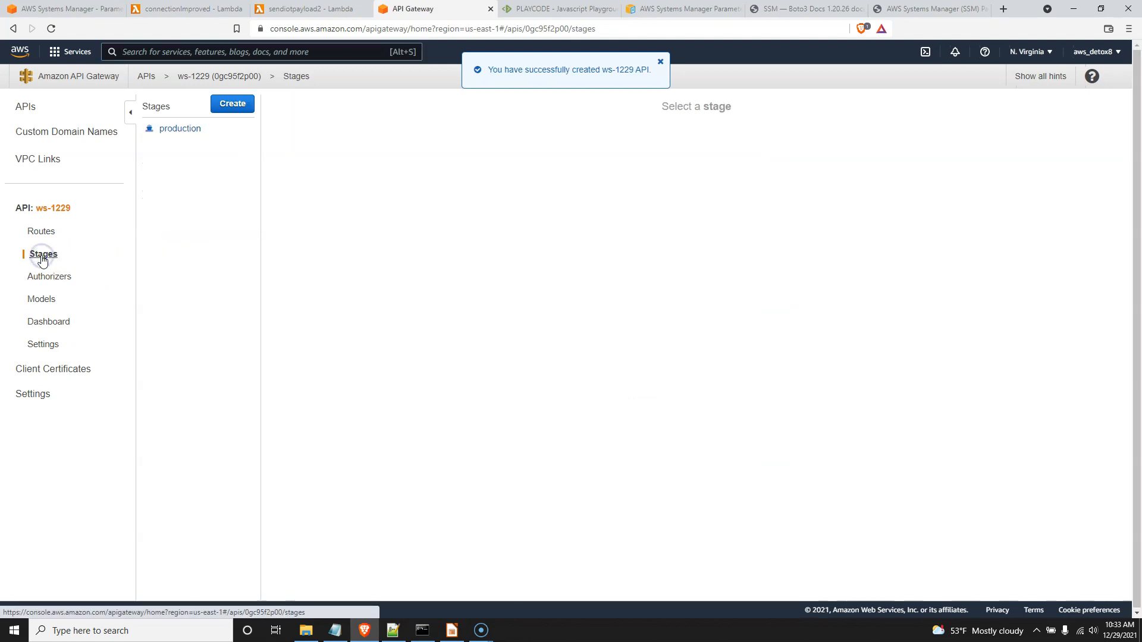
Open the production stage and copy its connection URL.
left_click(179, 128)
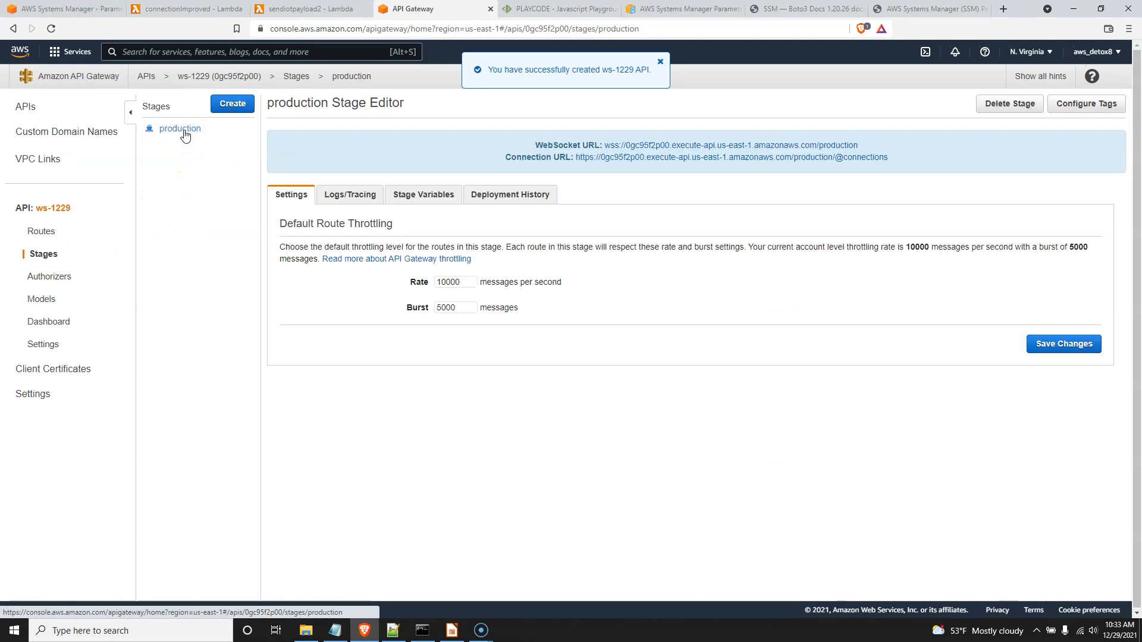
mouse_move(659, 157)
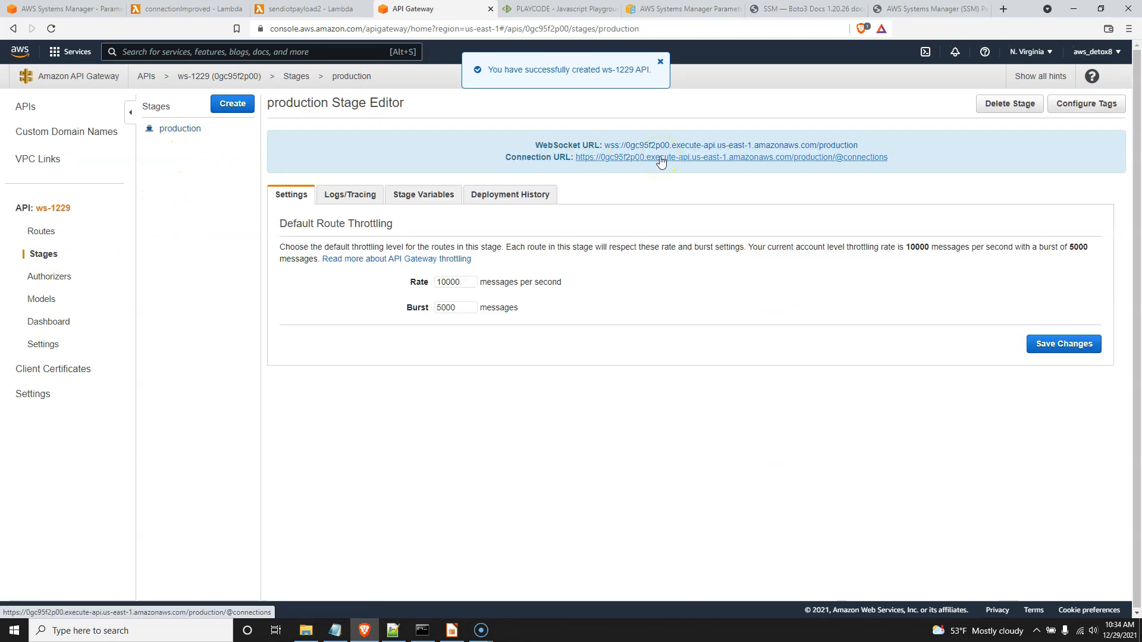
left_click(309, 8)
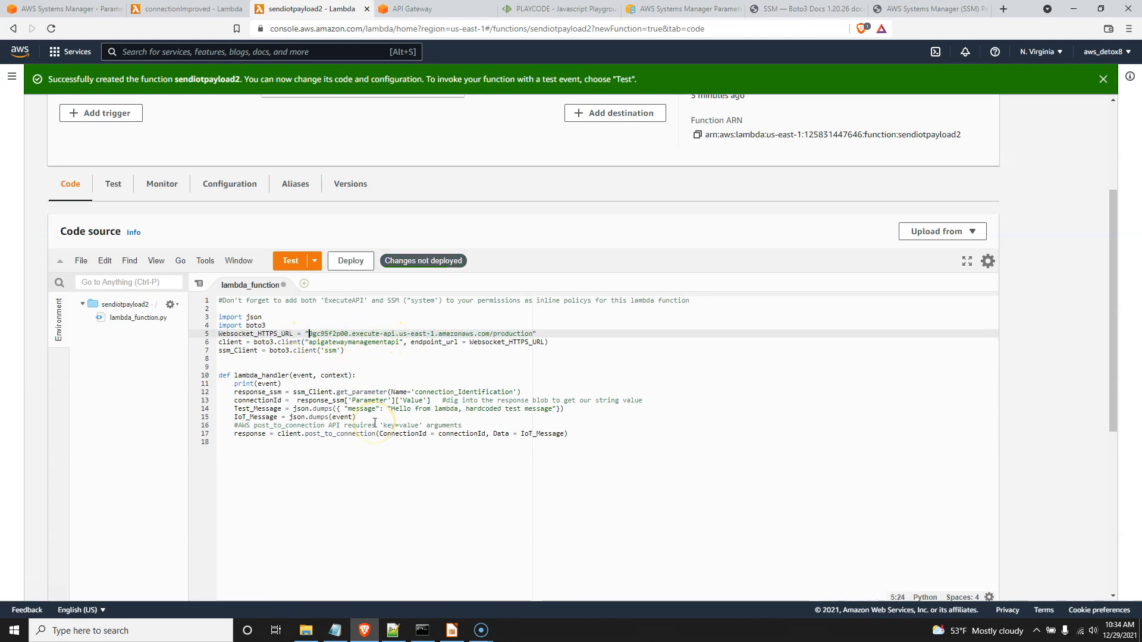
Set Websocket_HTTPS_URL to the https production endpoint and deploy the sendiotpayload2 code.
type("https://")
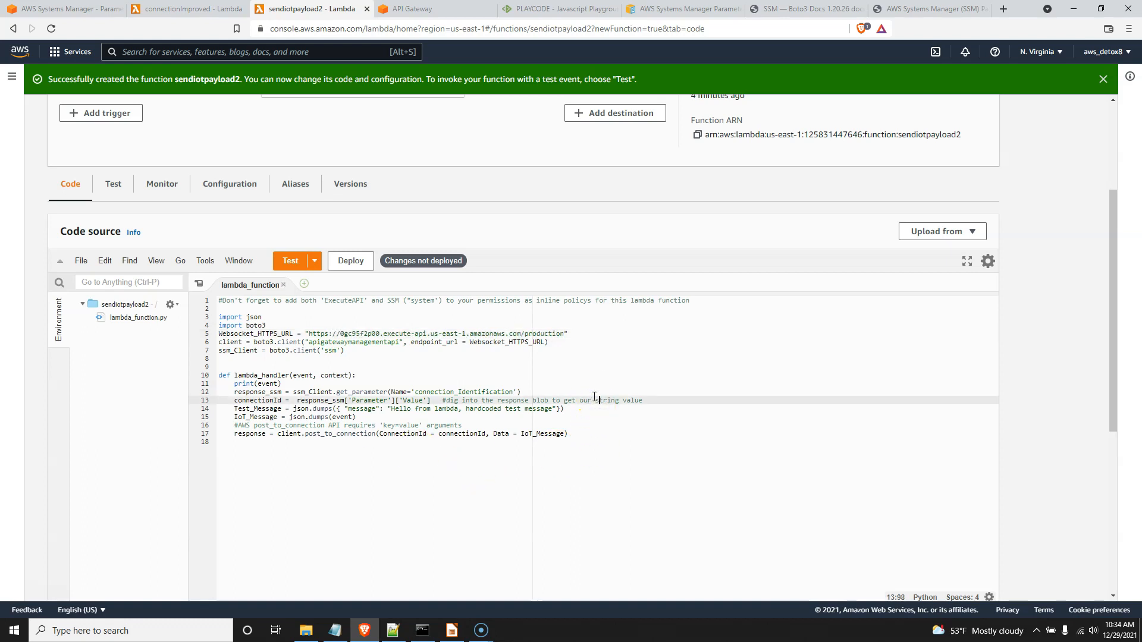
mouse_move(345, 265)
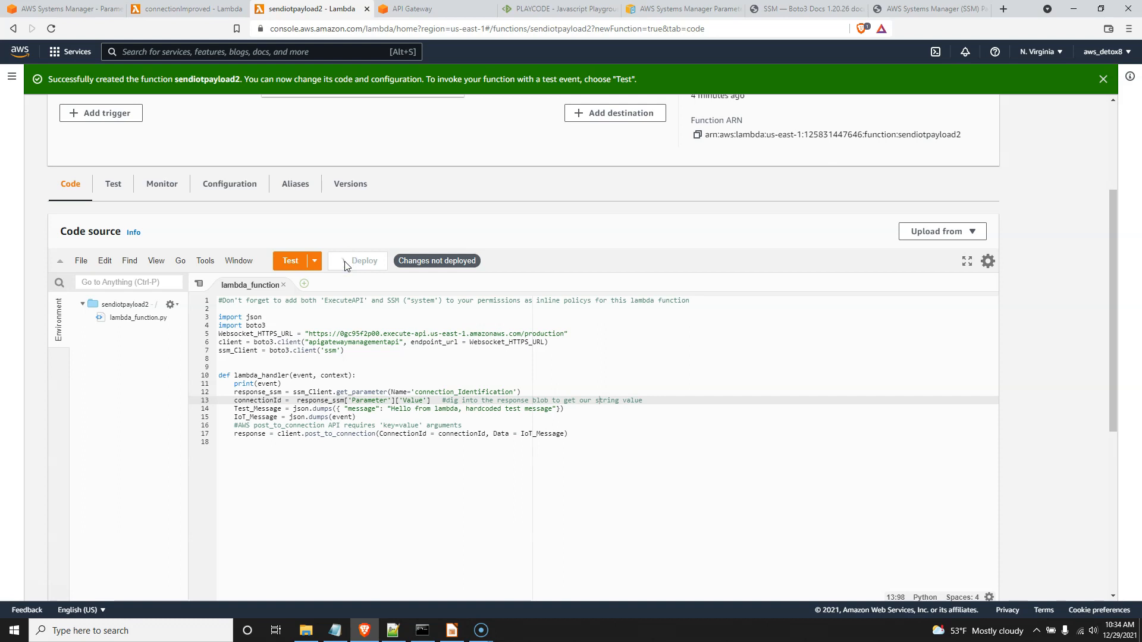
left_click(357, 261)
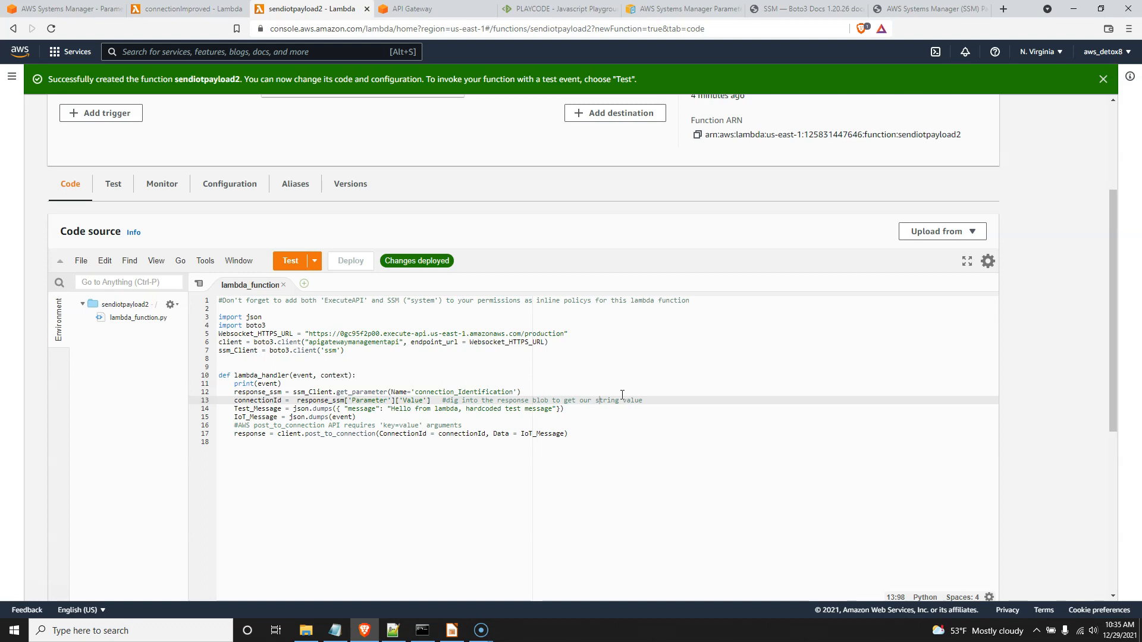
mouse_move(734, 285)
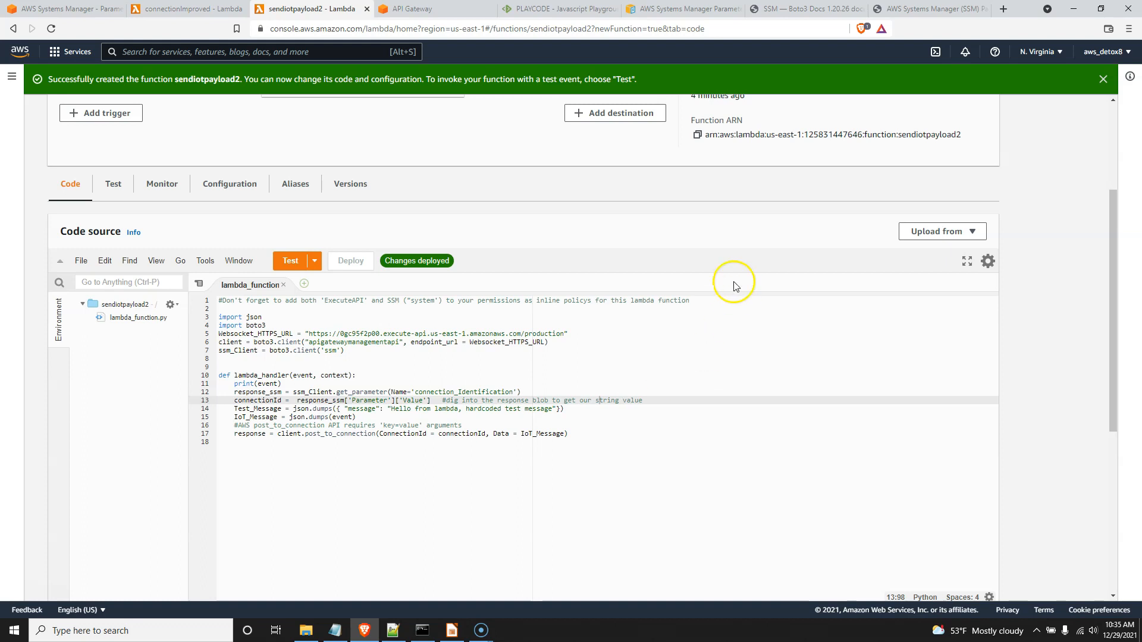